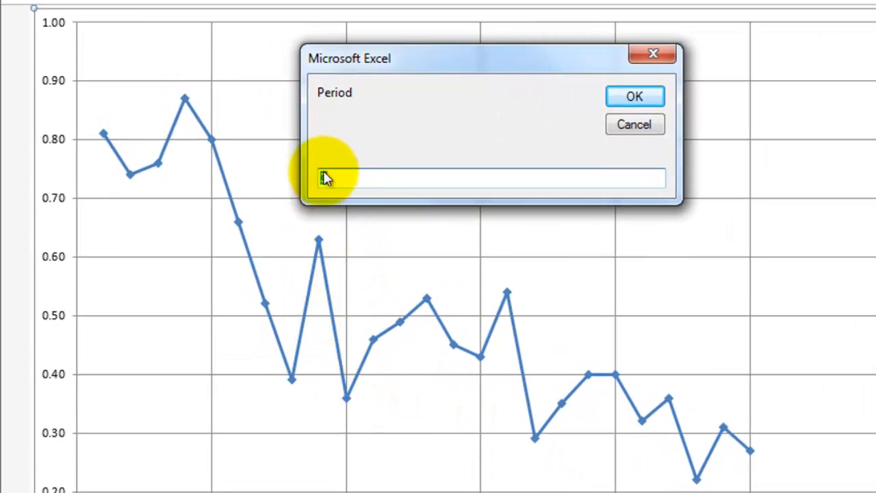
- Enter a period of 3 and reveal the dotted moving-average trendline on the line chart
text(3)
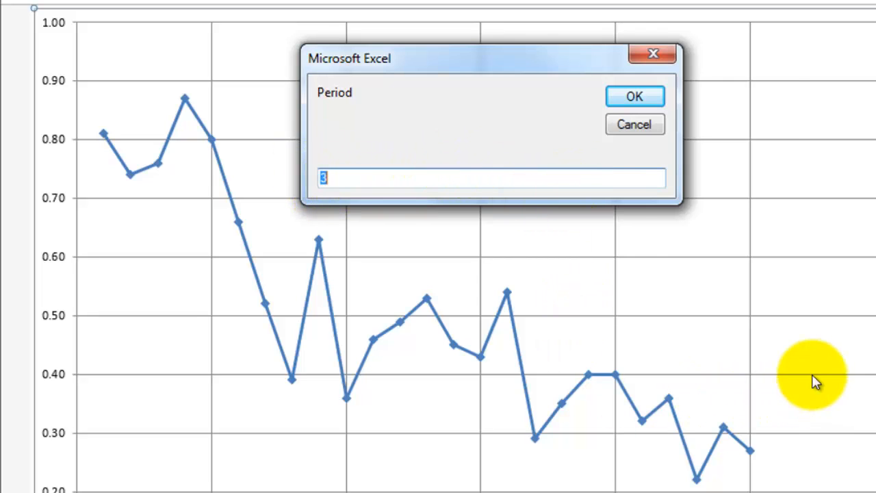
click(634, 96)
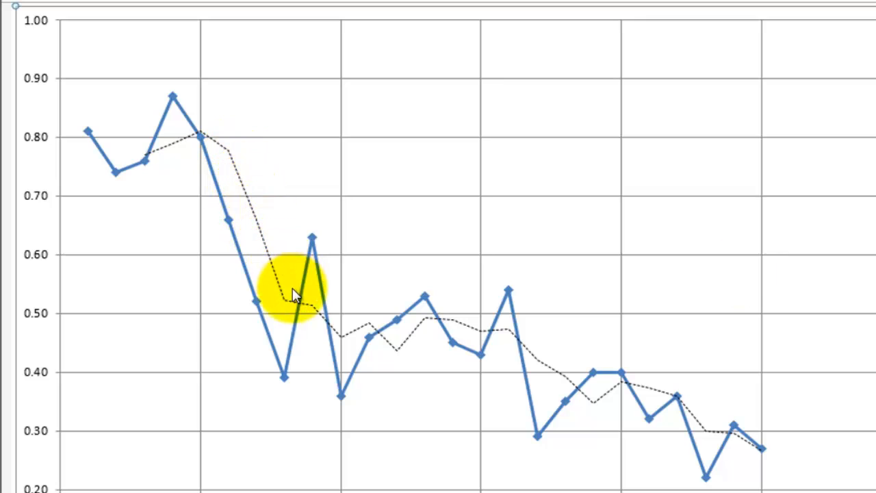
mouse_move(439, 208)
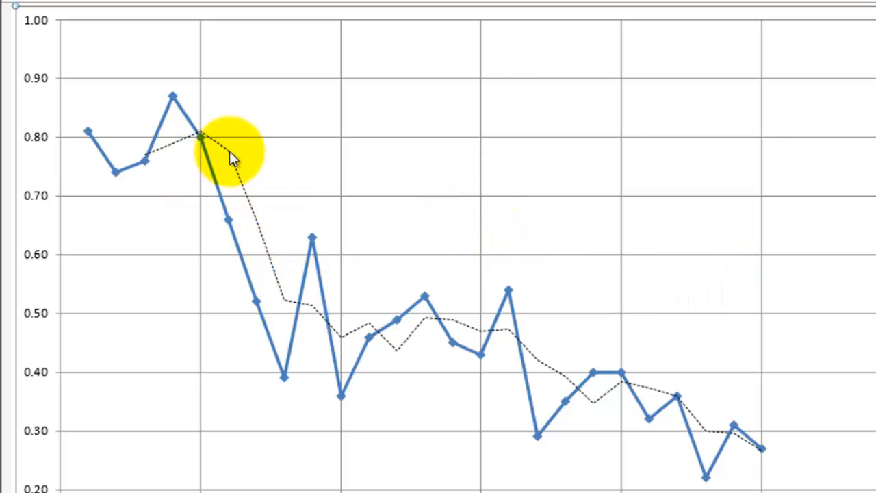
mouse_move(418, 452)
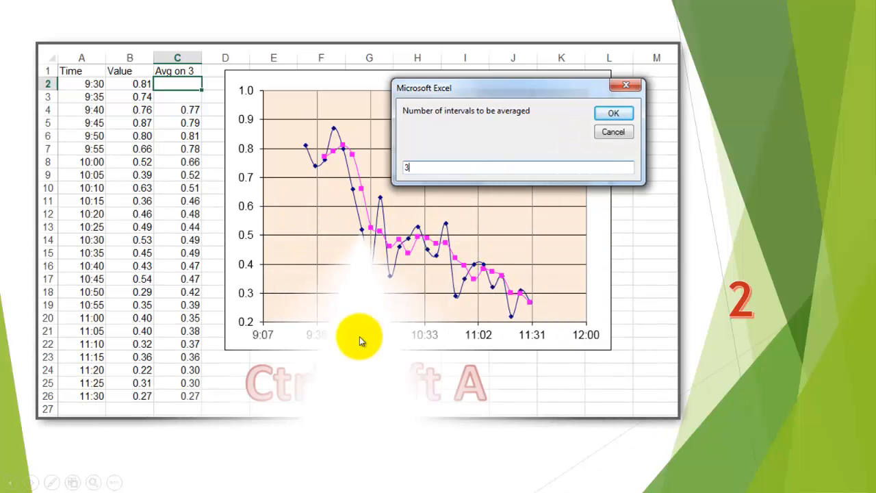
- Outline the Avg on 3 column in red, then move on to the OFFSET formula example slide
key(ctrl+shift+a)
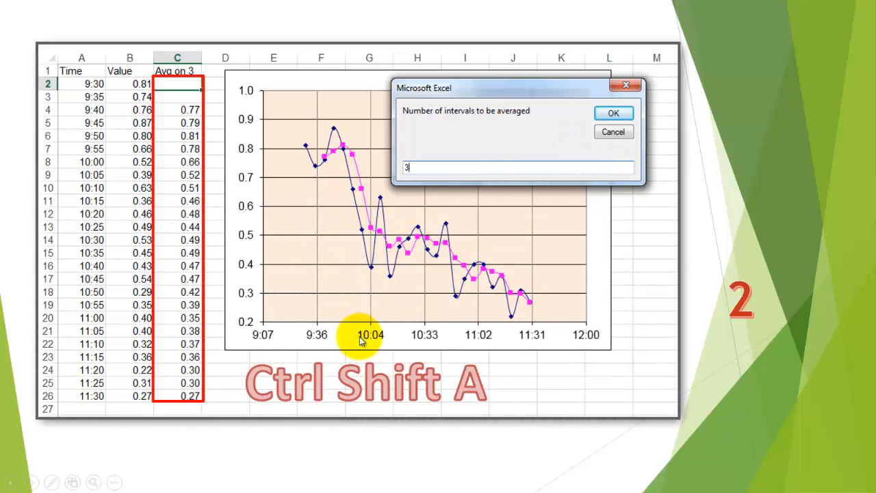
mouse_move(238, 246)
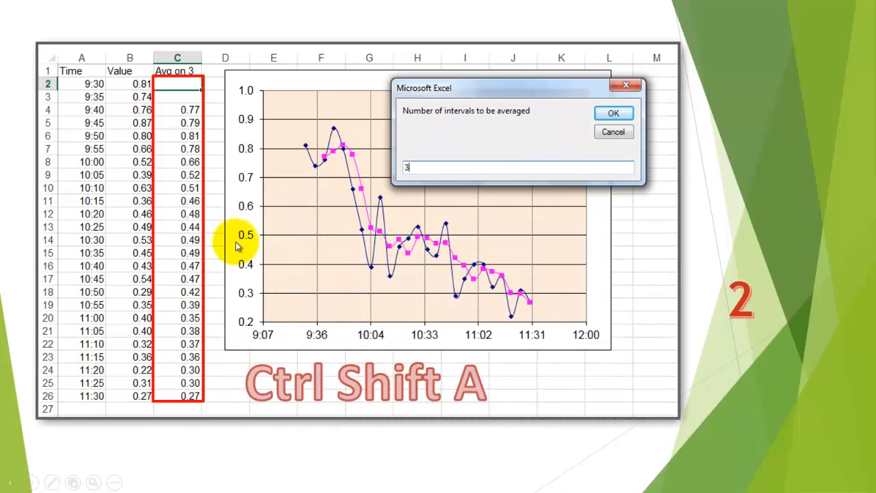
mouse_move(259, 254)
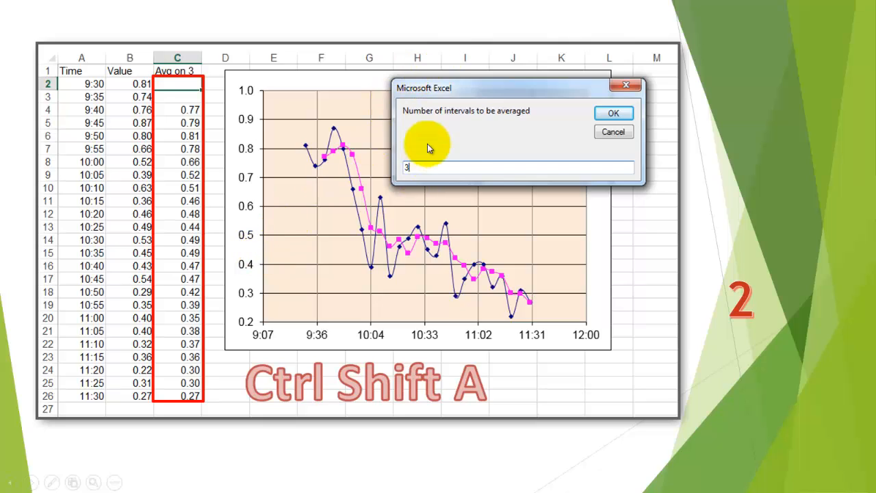
mouse_move(437, 172)
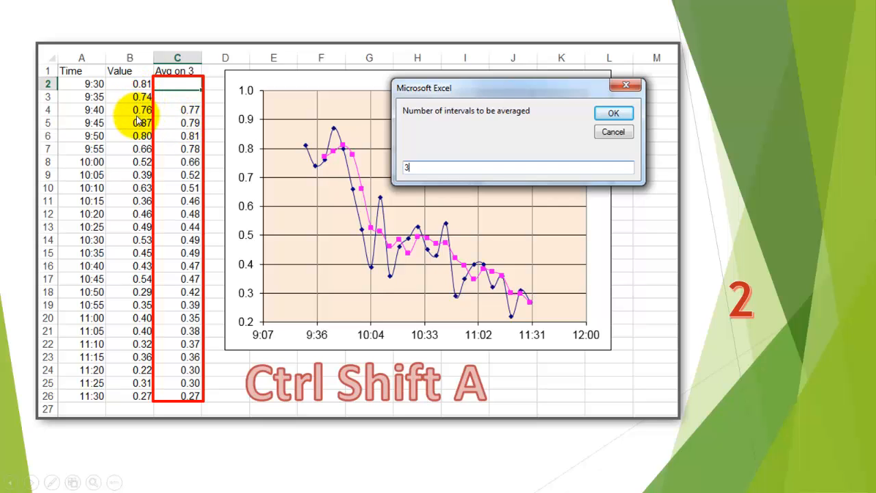
click(612, 112)
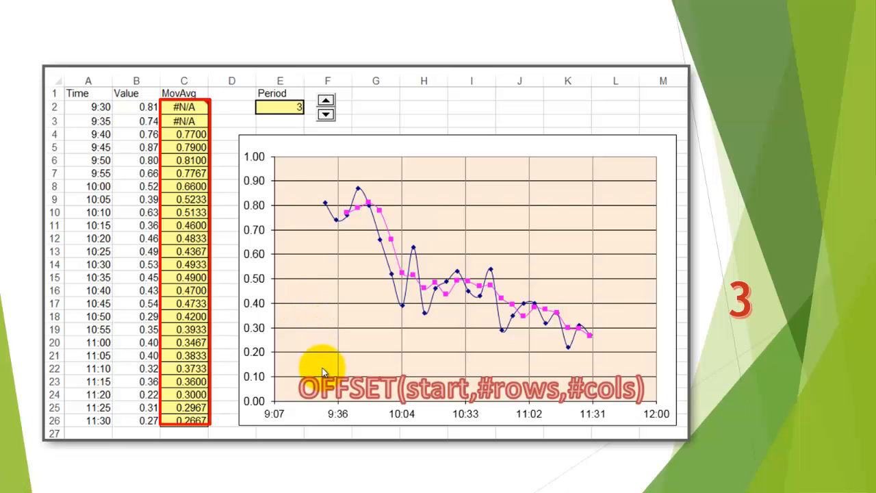
mouse_move(308, 425)
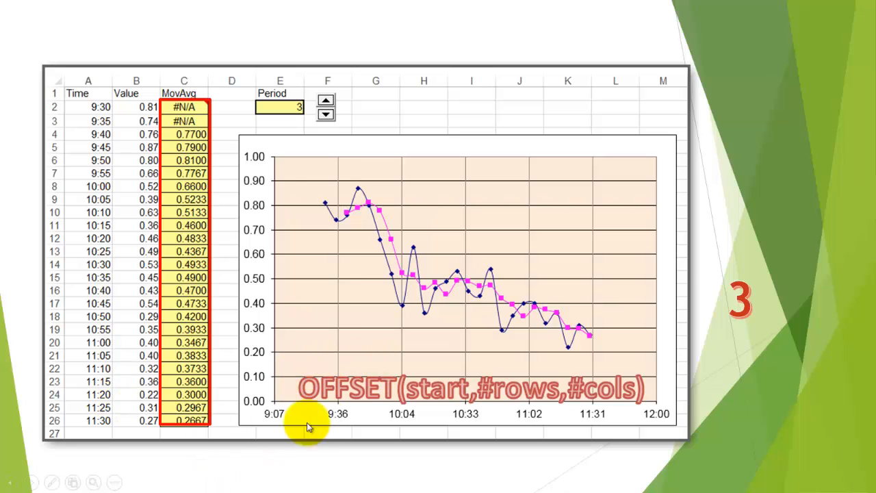
mouse_move(638, 392)
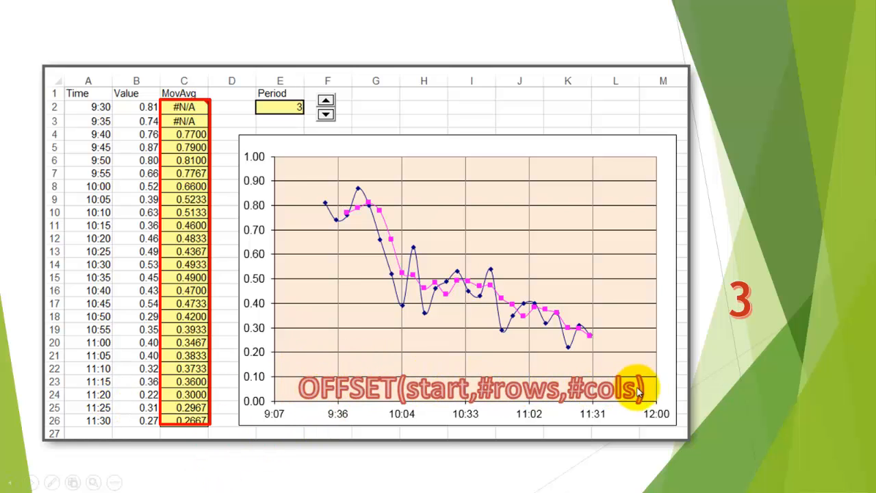
mouse_move(171, 140)
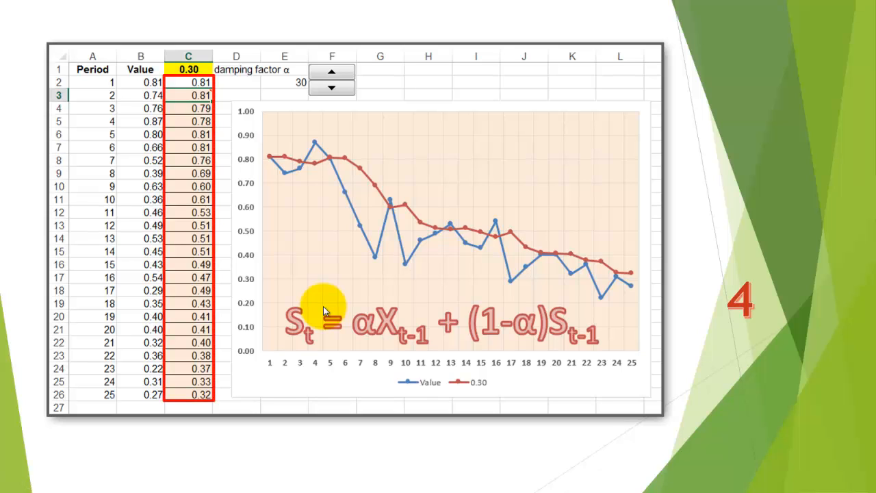
mouse_move(167, 78)
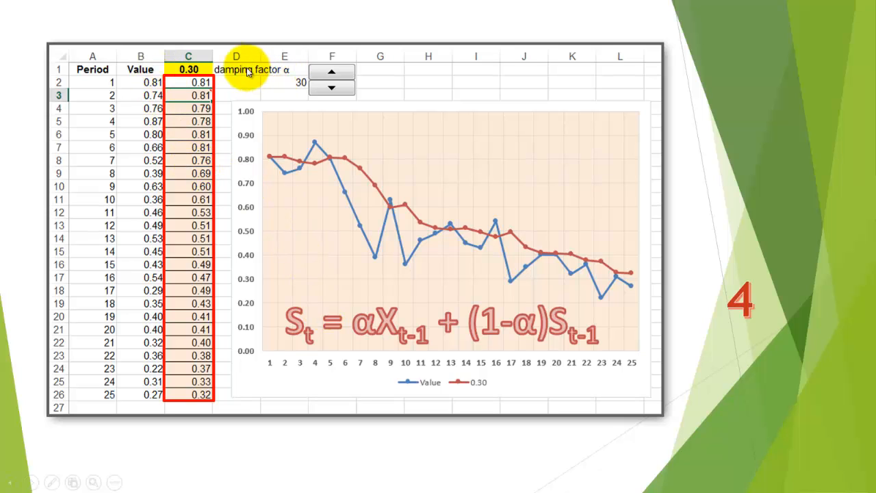
mouse_move(230, 281)
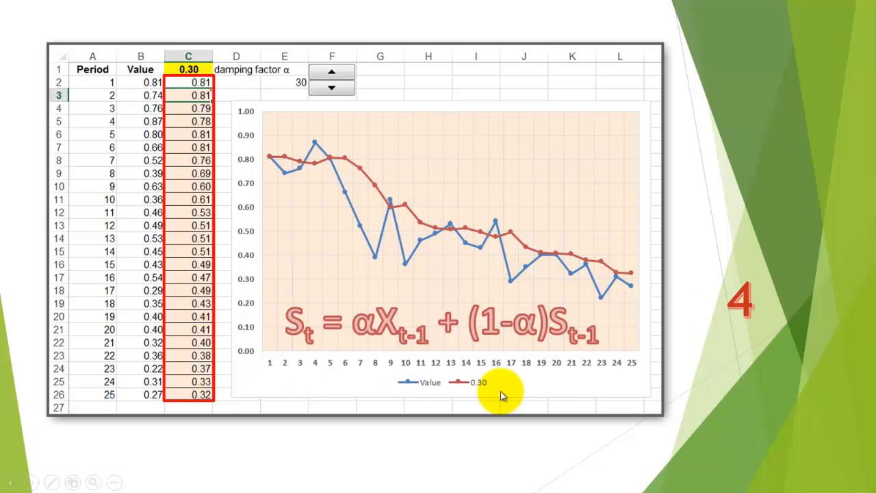
mouse_move(349, 159)
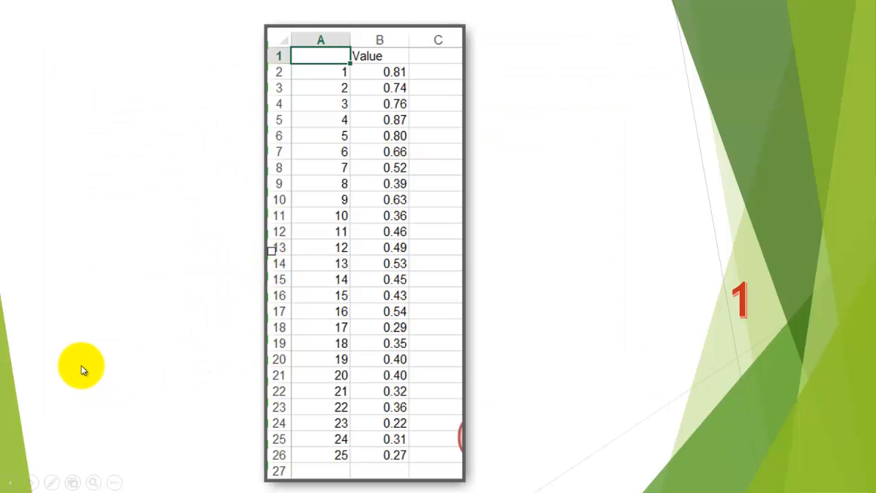
mouse_move(99, 342)
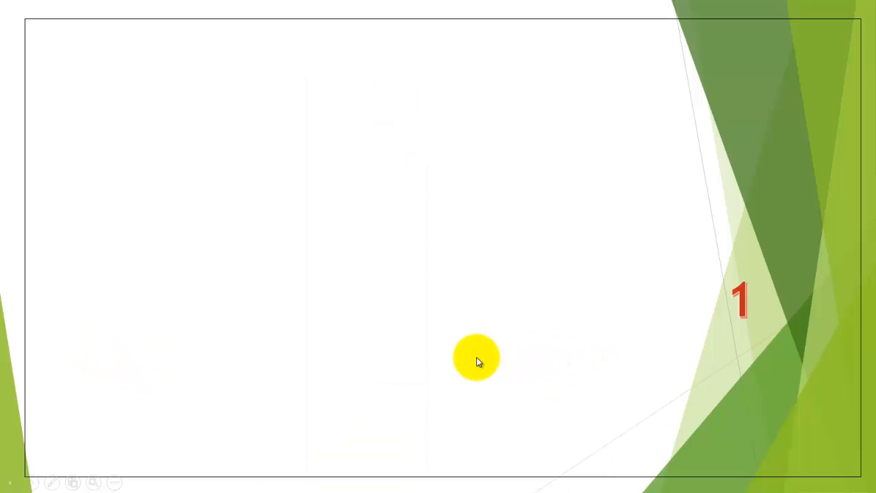
- Reveal Sub MovingAverage() and the Dim oChart As Chart, oSelect As Range declarations
text(Sub MovingAver)
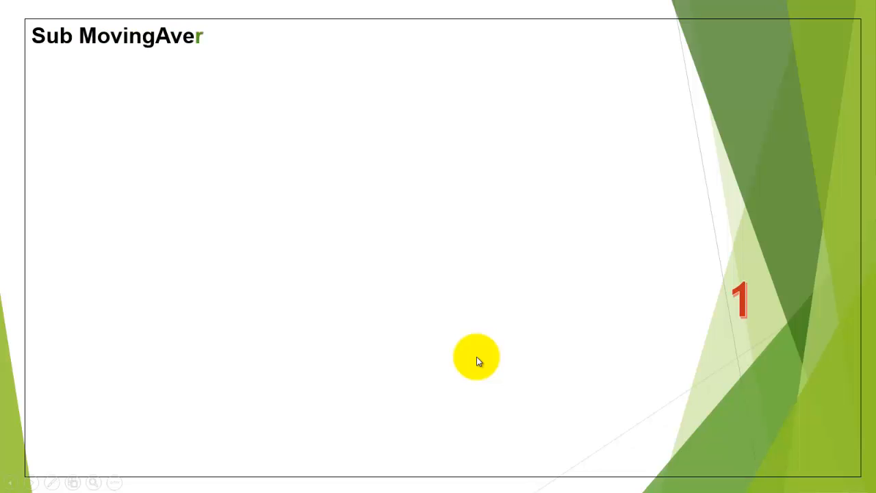
text(age())
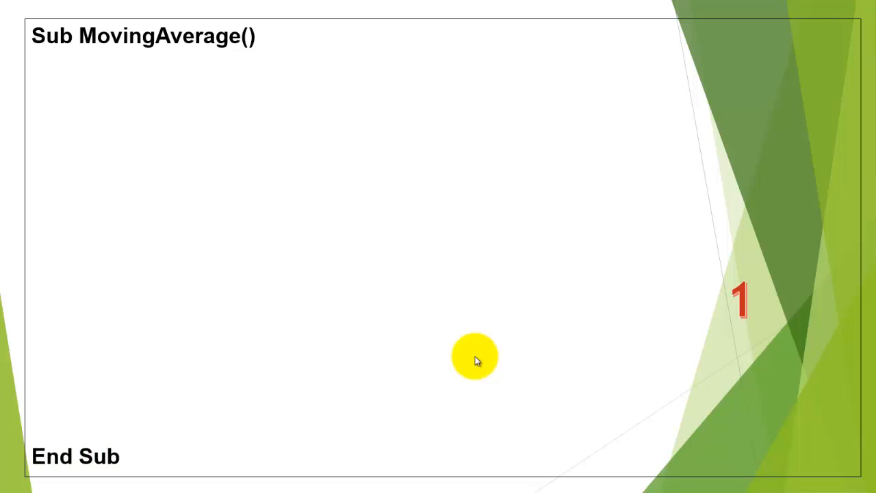
text(Dim oCh)
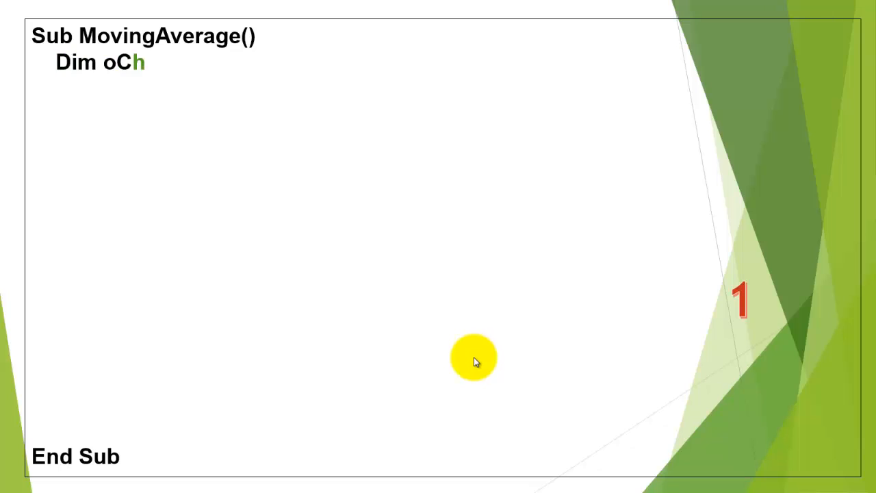
text(art As Chart, oSelect As Range, oSeries As Series)
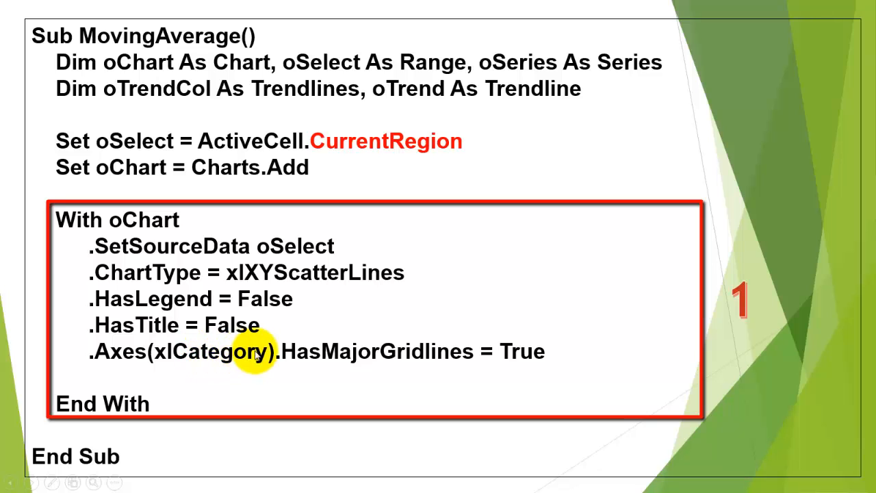
mouse_move(431, 396)
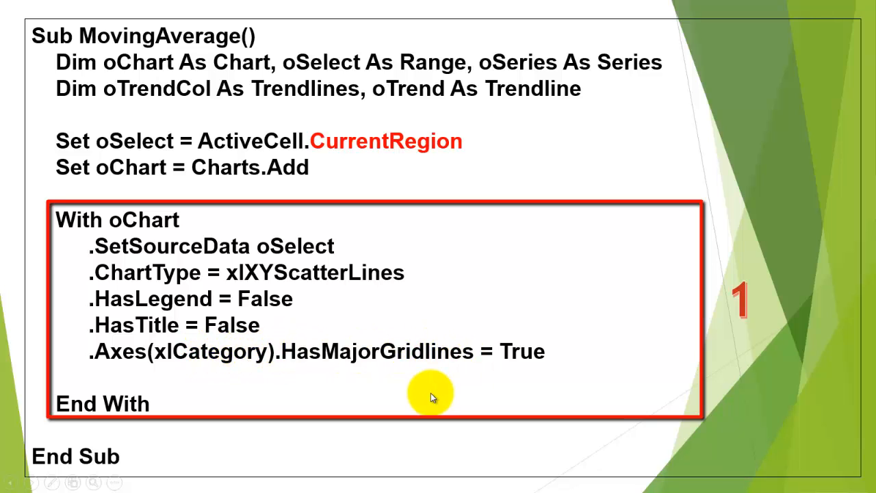
- Reveal the .Location xlLocationAsNewSheet line closing the With oChart block
text(.Location xlLocation)
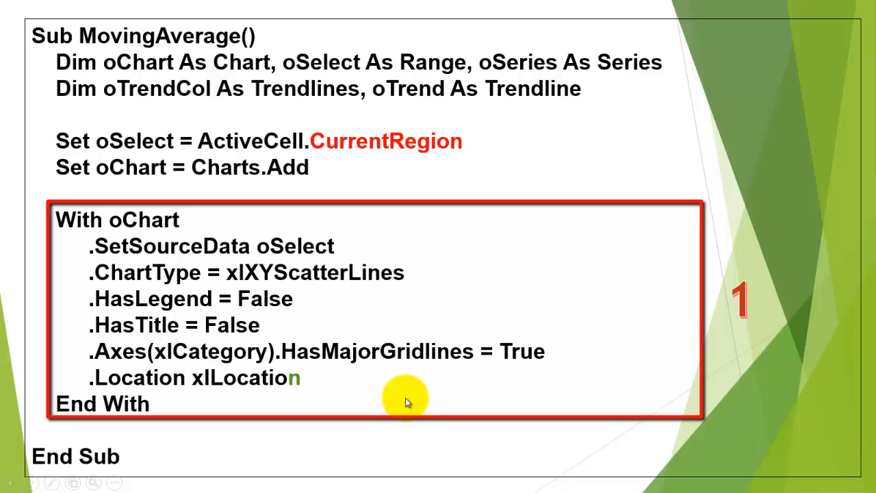
text(AsNewSheet)
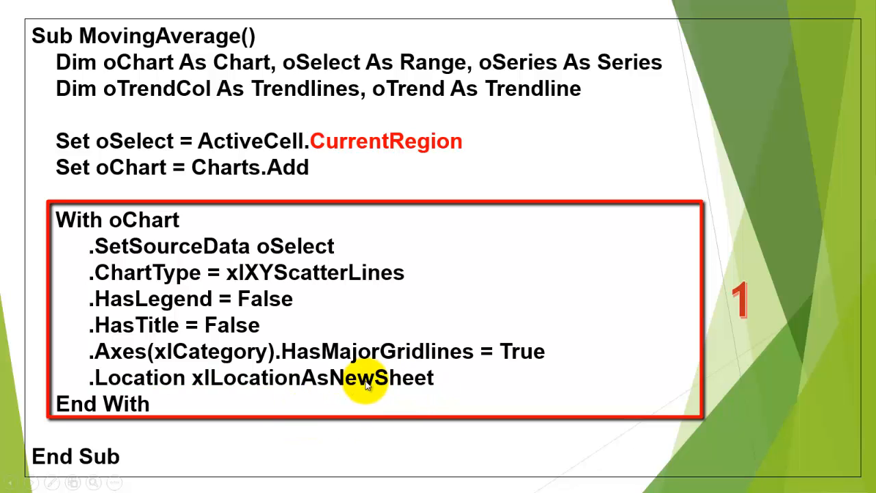
mouse_move(177, 271)
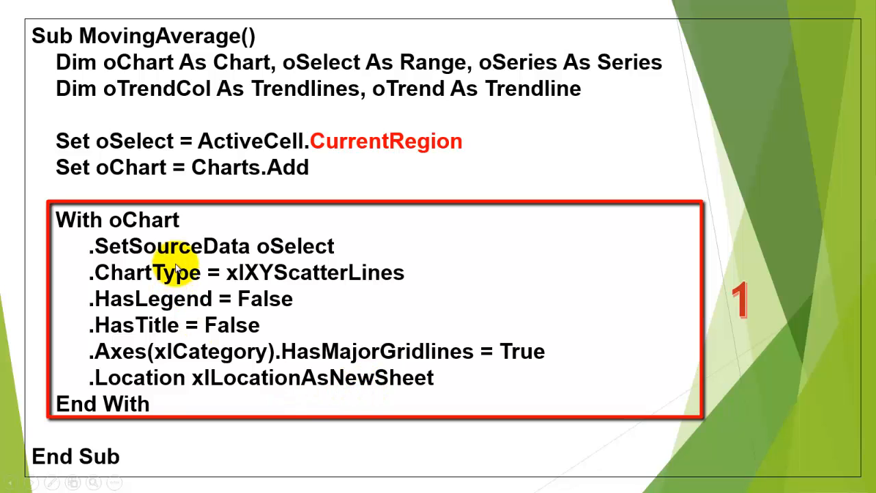
mouse_move(335, 408)
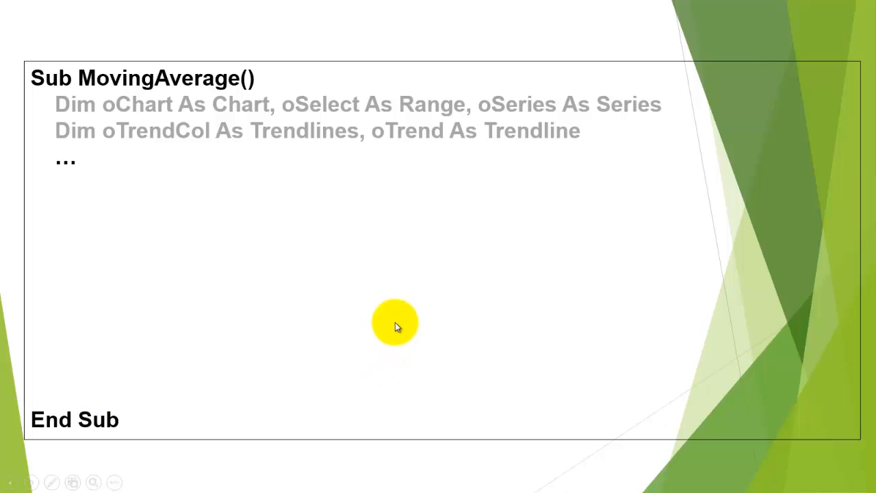
- Reveal Set oSeries, oTrend.Border.LineStyle = xlDot and the MsgBox "Delete?" chart-delete line
text(Set oSeries = oChart.SeriesCollection(1)
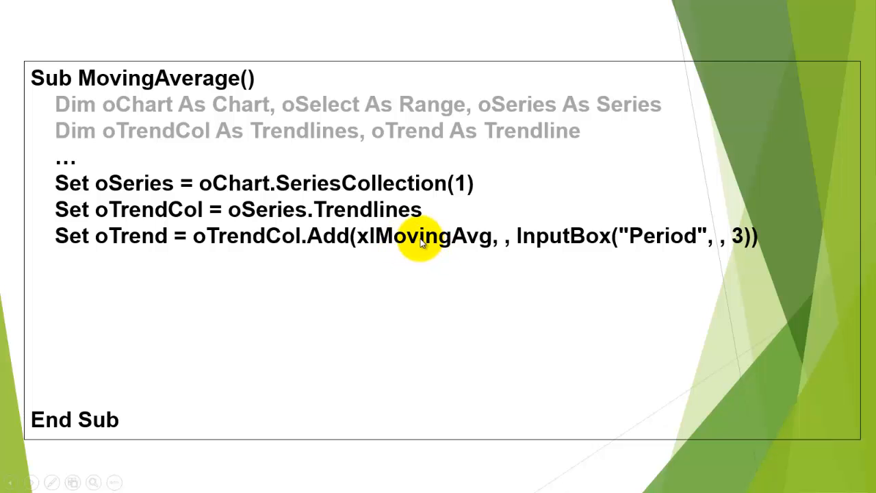
mouse_move(560, 245)
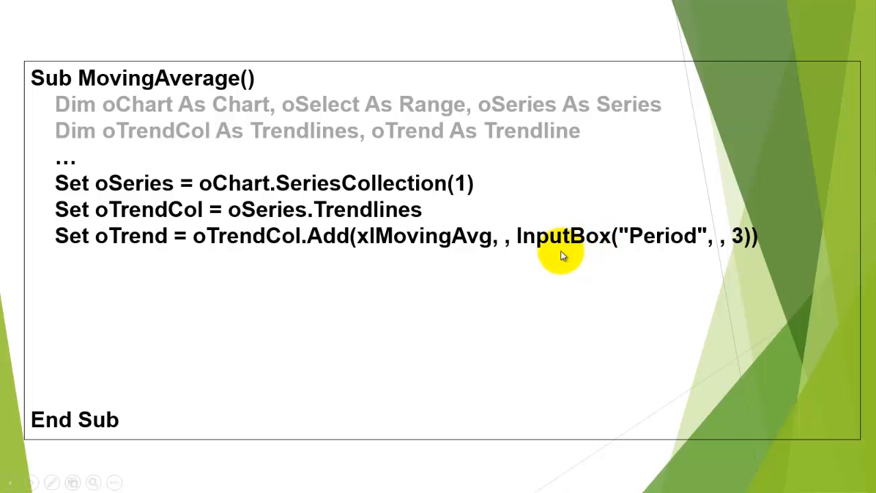
mouse_move(259, 318)
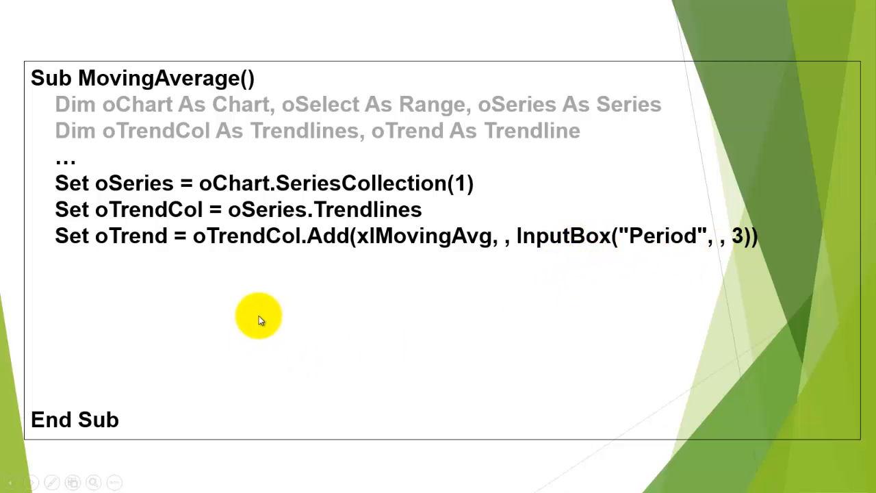
text(oTrend.Border.Line)
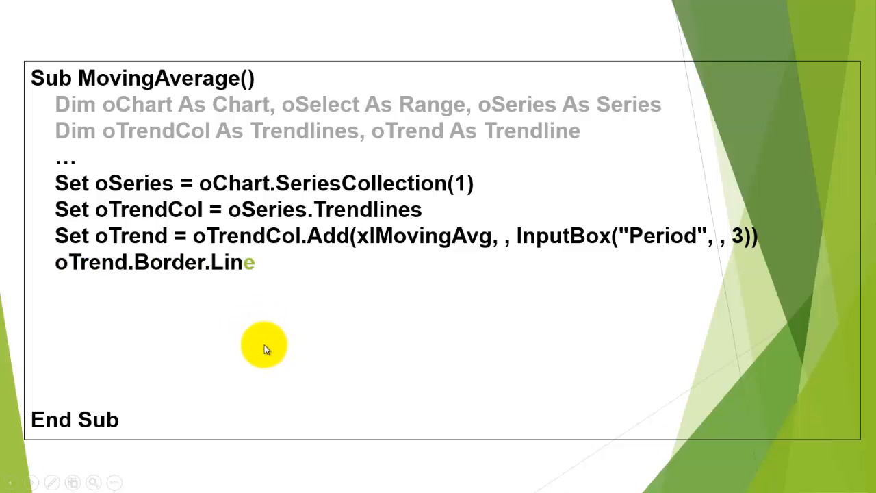
text(Style = xlDot)
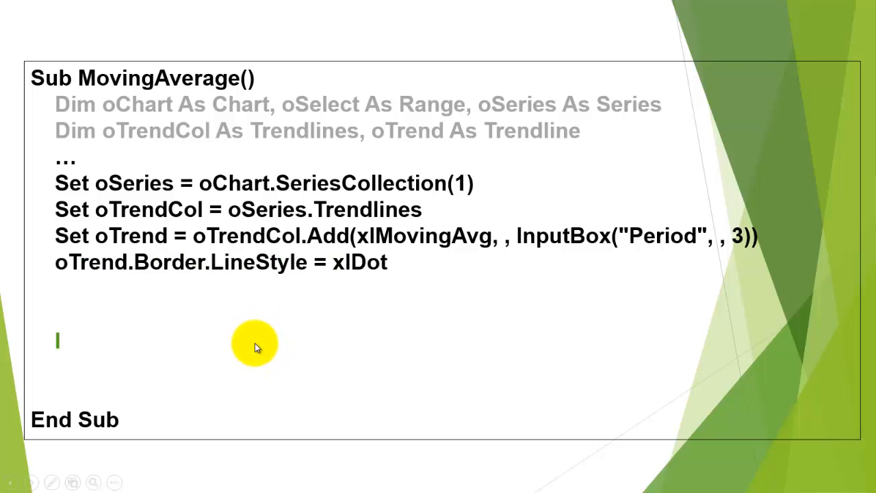
text(If MsgBox("Delete?", vbYe)
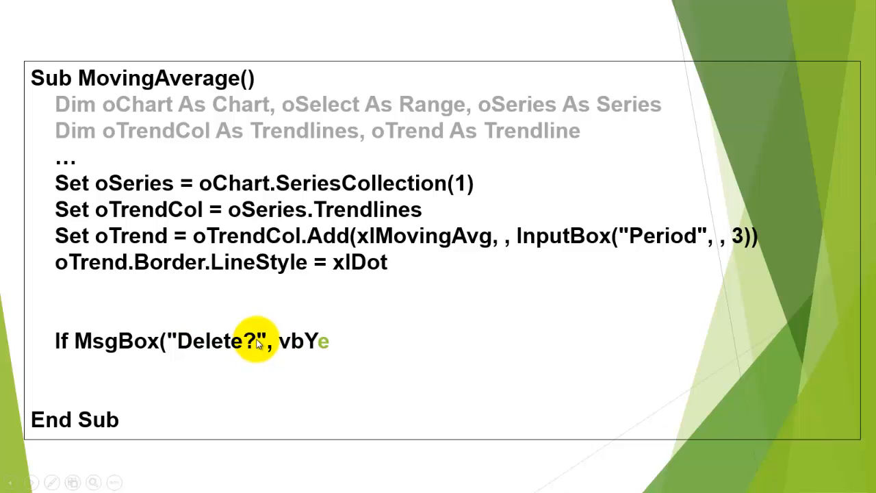
text(sNo) = vbYes Then oChart.Delete)
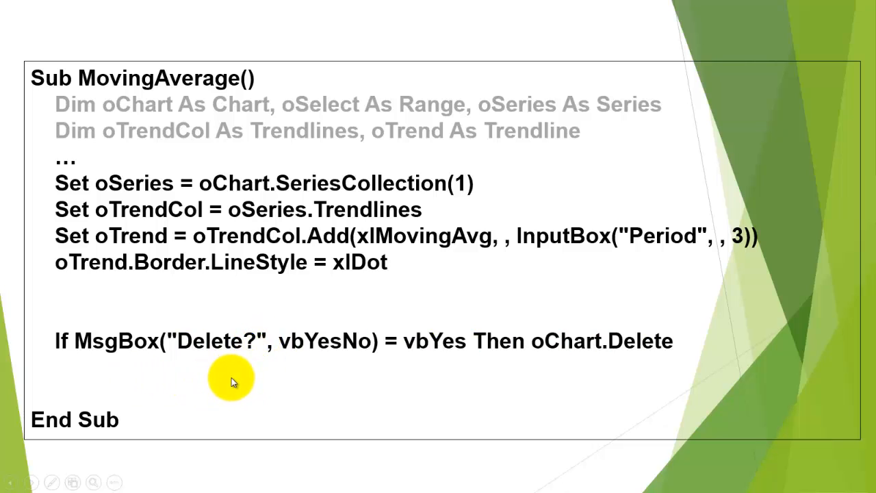
mouse_move(577, 342)
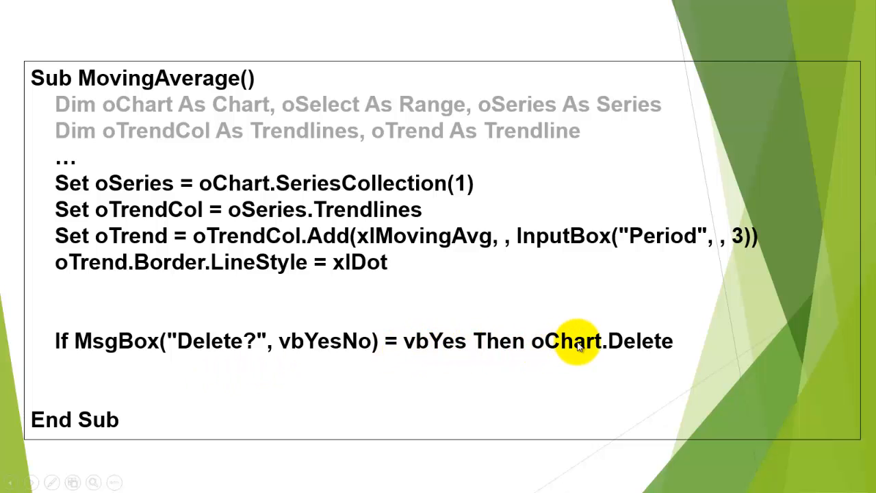
mouse_move(623, 351)
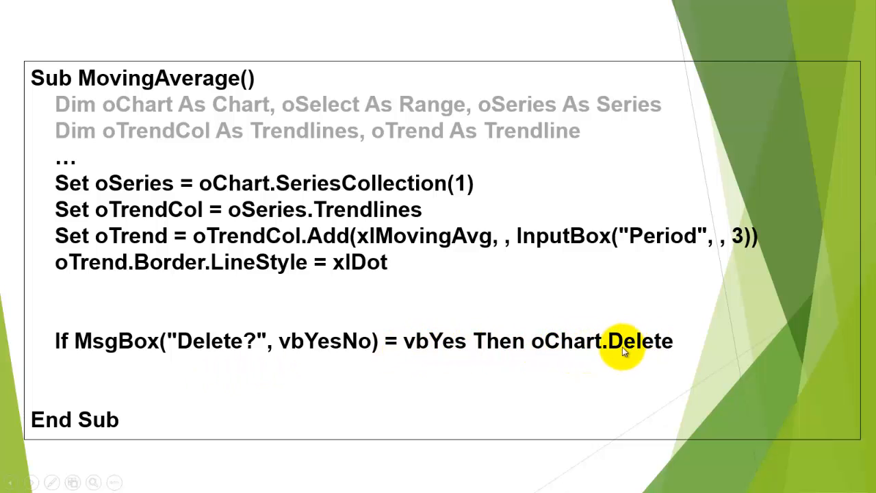
mouse_move(560, 368)
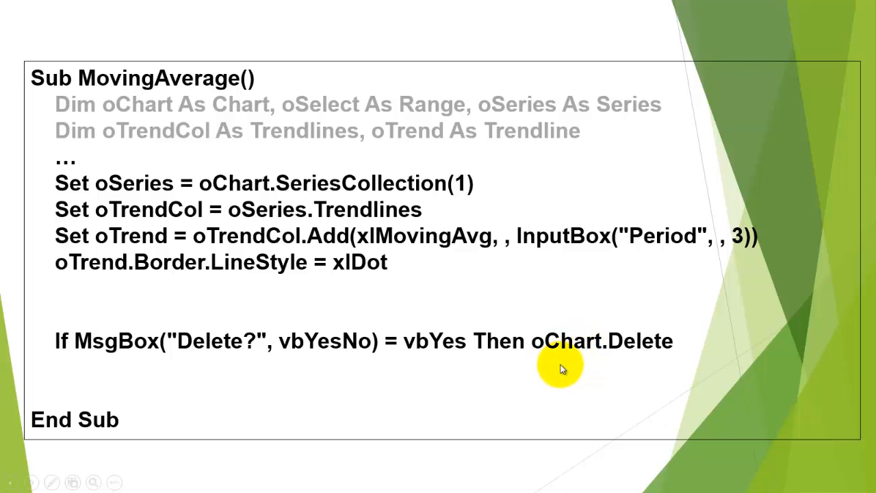
mouse_move(562, 372)
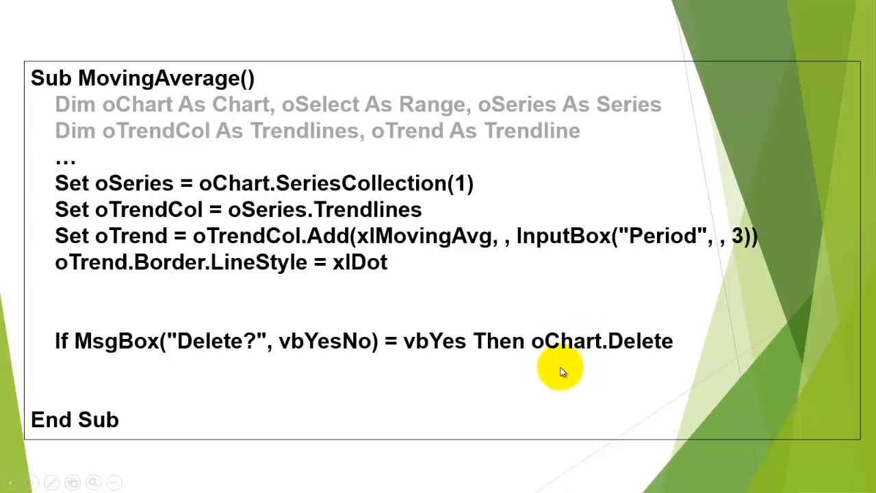
mouse_move(539, 370)
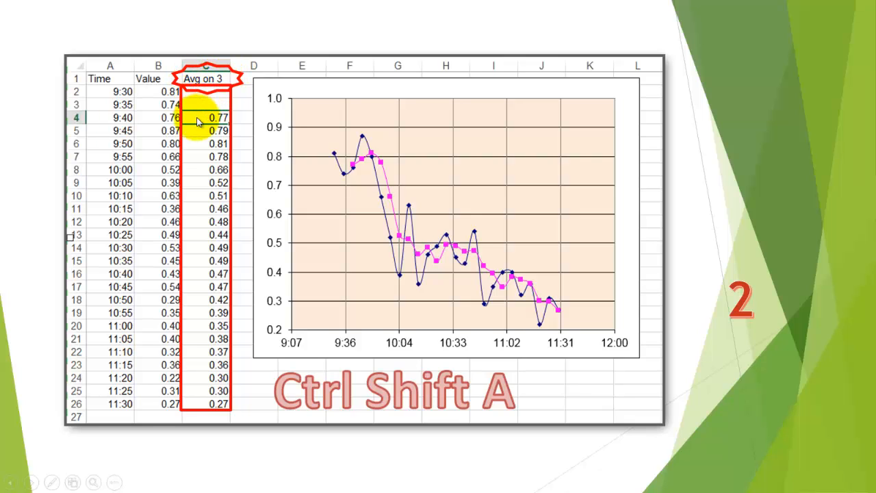
mouse_move(296, 248)
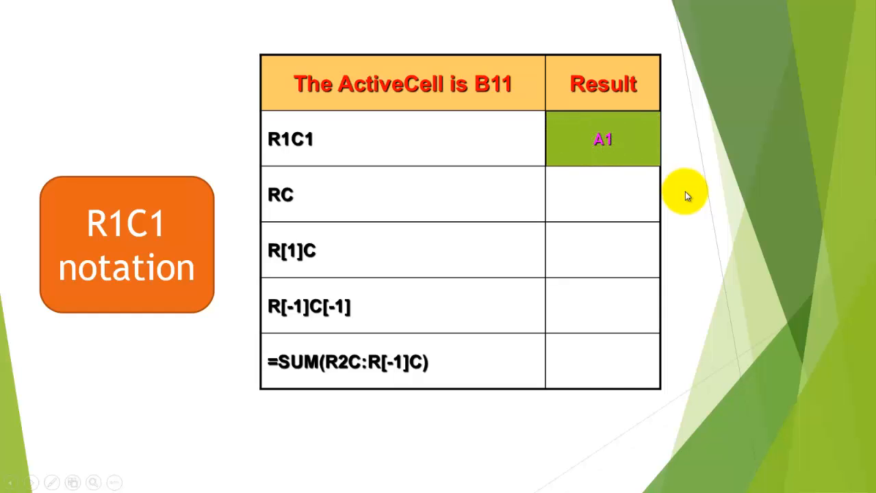
mouse_move(383, 217)
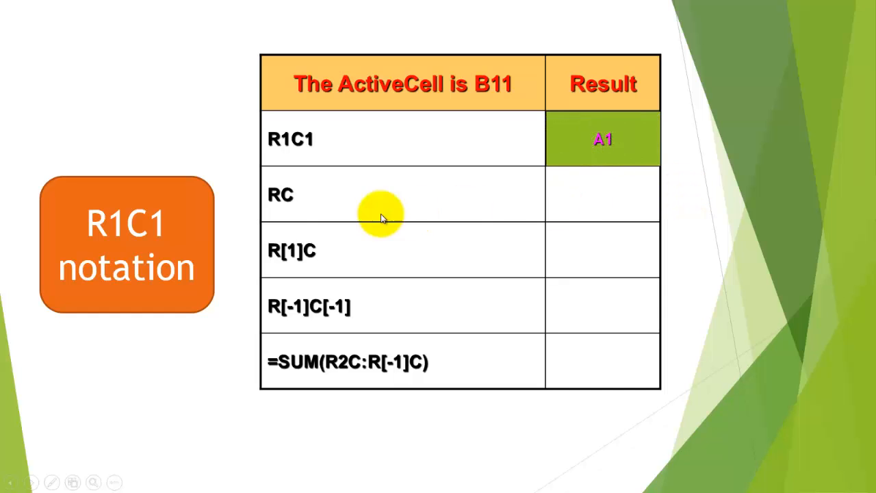
mouse_move(496, 83)
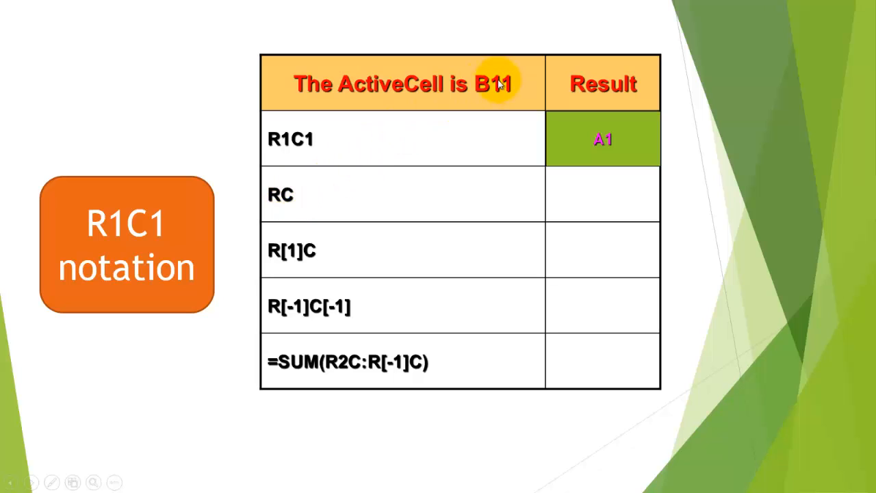
mouse_move(704, 228)
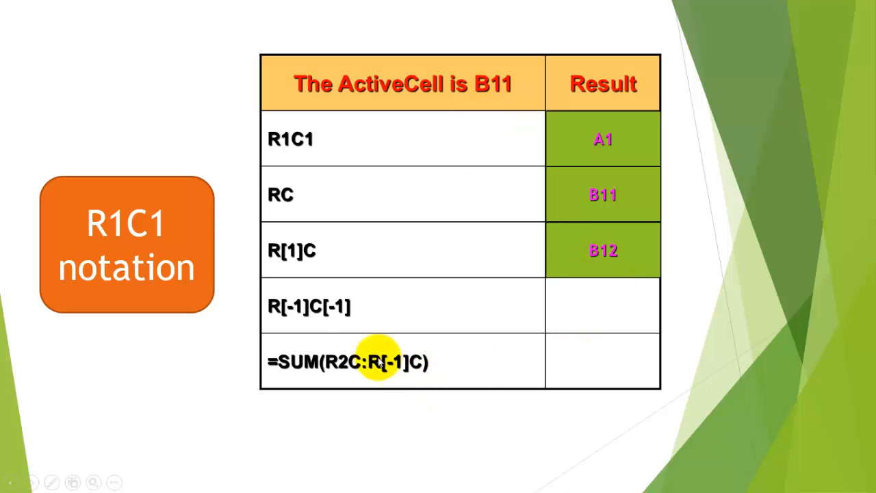
mouse_move(335, 308)
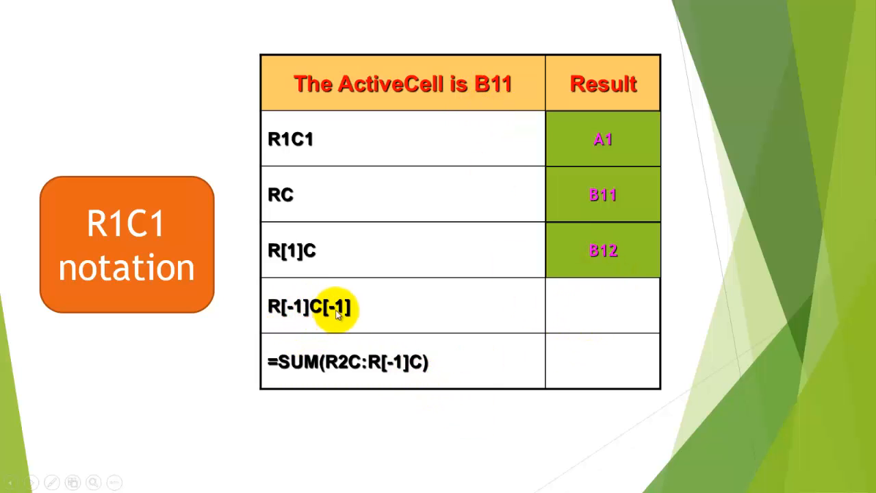
mouse_move(677, 333)
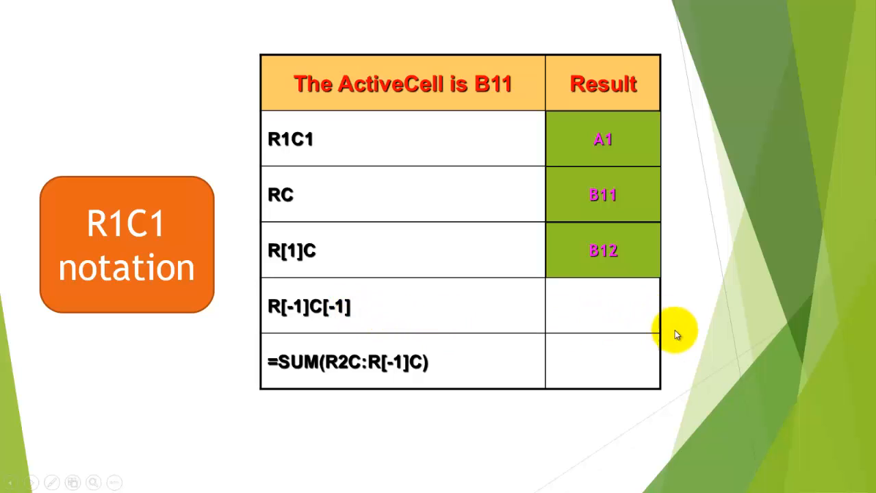
mouse_move(688, 339)
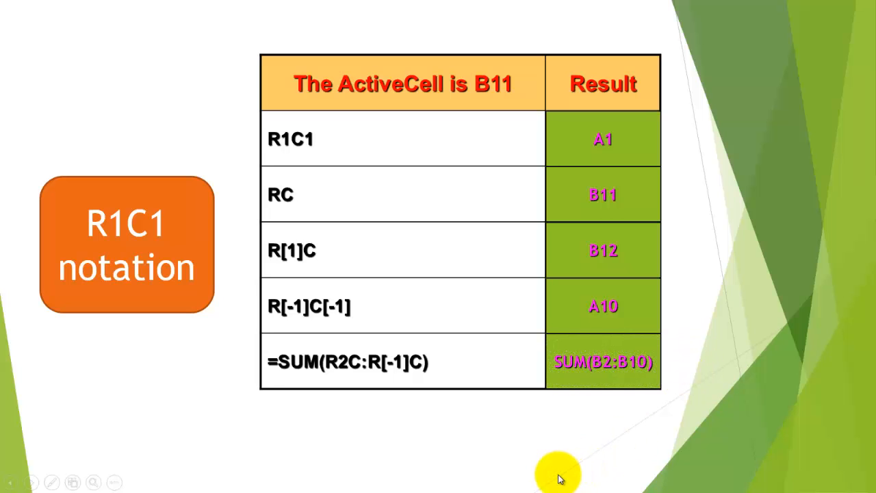
mouse_move(527, 452)
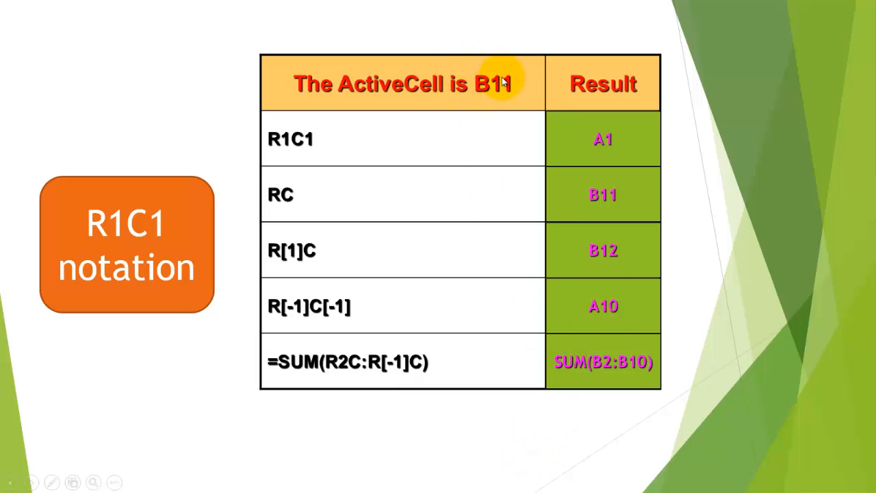
mouse_move(400, 437)
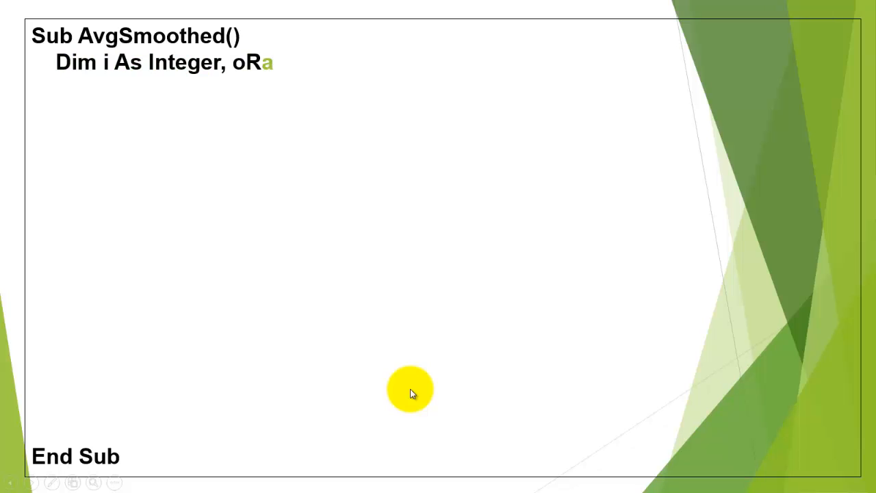
- Reveal Dim i As Integer, oRange As Range and the InputBox asking for periods to average
text(nge As Range)
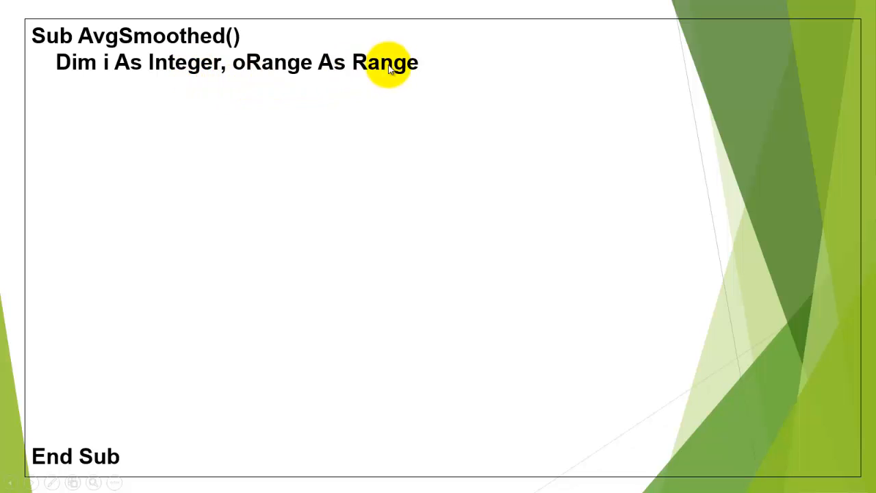
text(i = InputBox("Number of periods to be averaged", , 3)
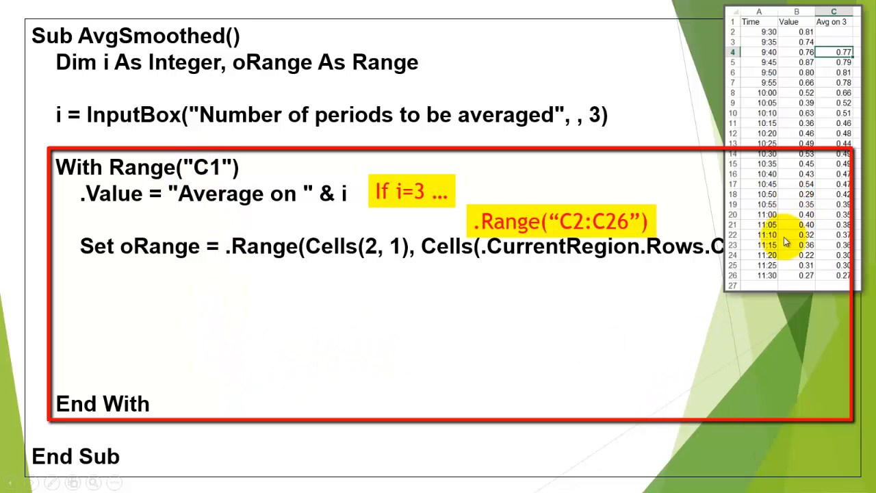
- Reveal the oRange.Clear line and the NumberFormat = "0.00" setting for the averages
text(oRange.Clear)
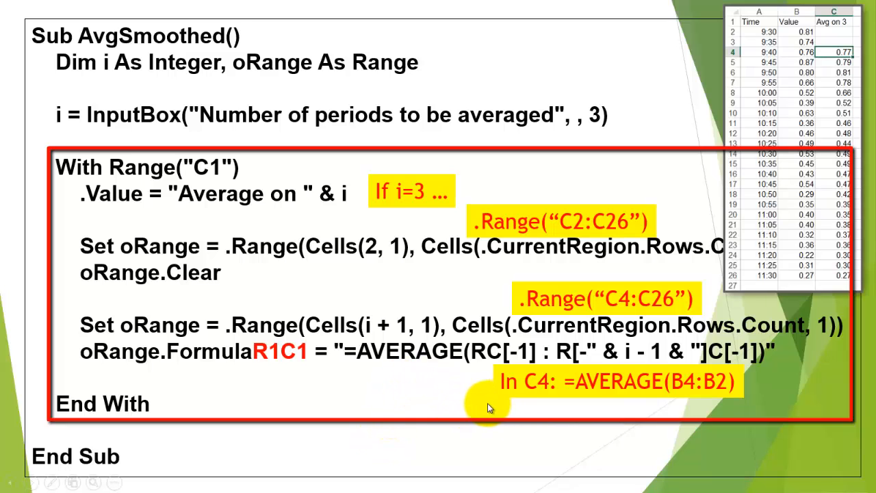
mouse_move(671, 397)
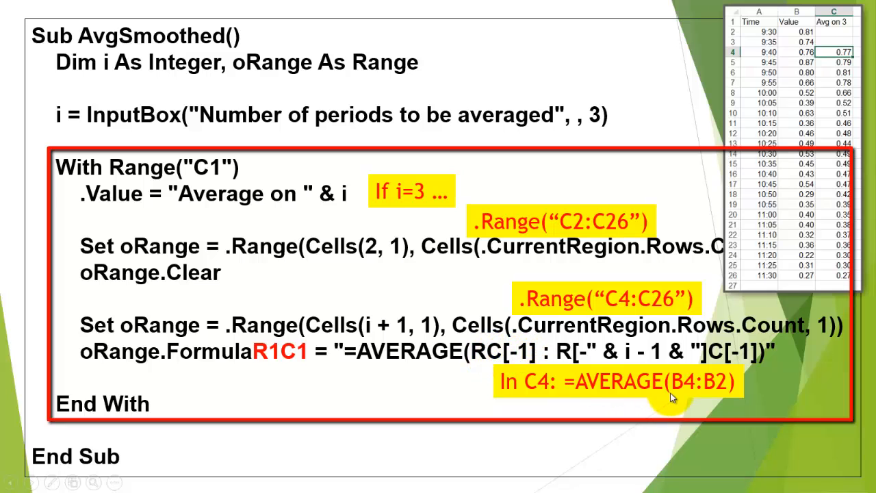
mouse_move(545, 391)
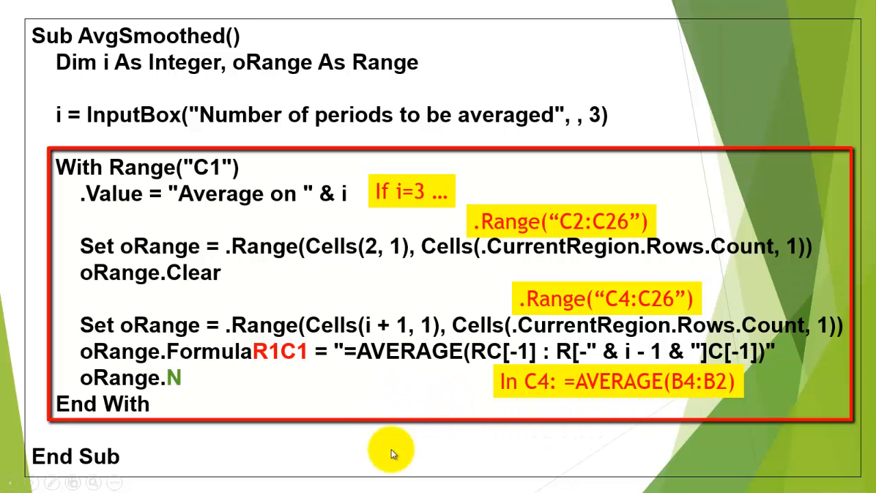
text(NumberFormat = "0.00")
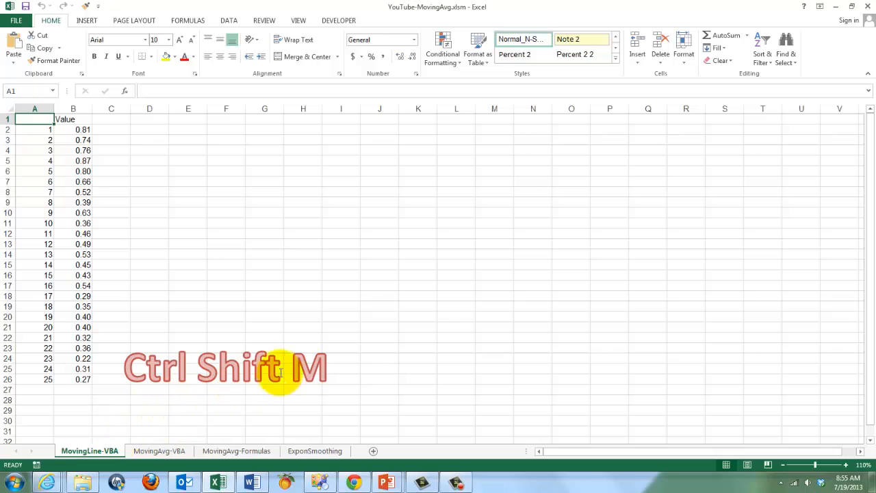
mouse_move(227, 430)
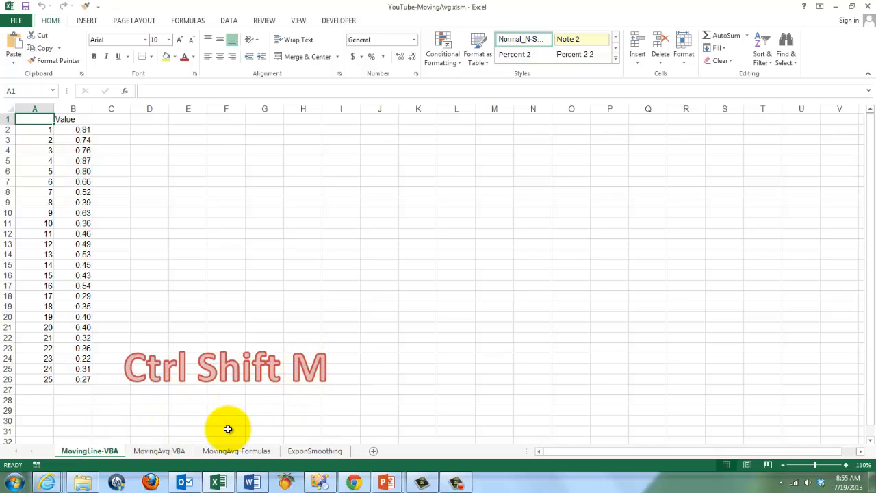
mouse_move(238, 424)
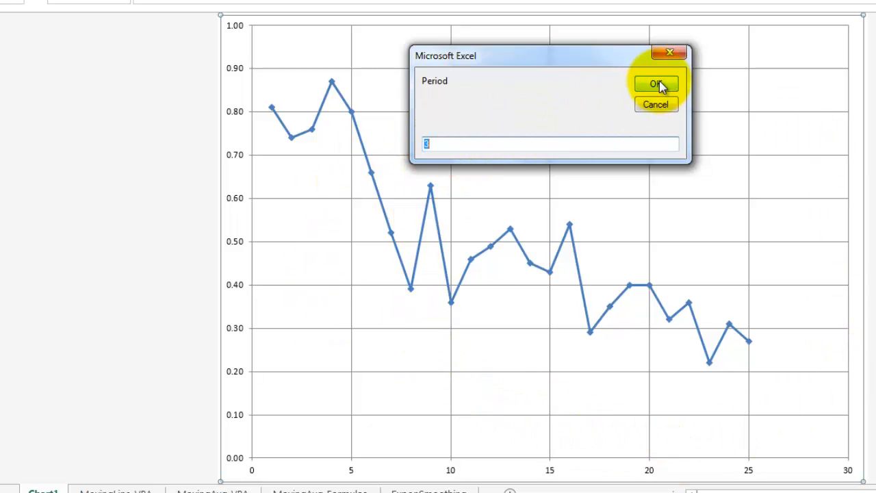
- Add a moving-average trendline, delete it, then rerun Ctrl+Shift+M for a 5-period trendline
click(655, 84)
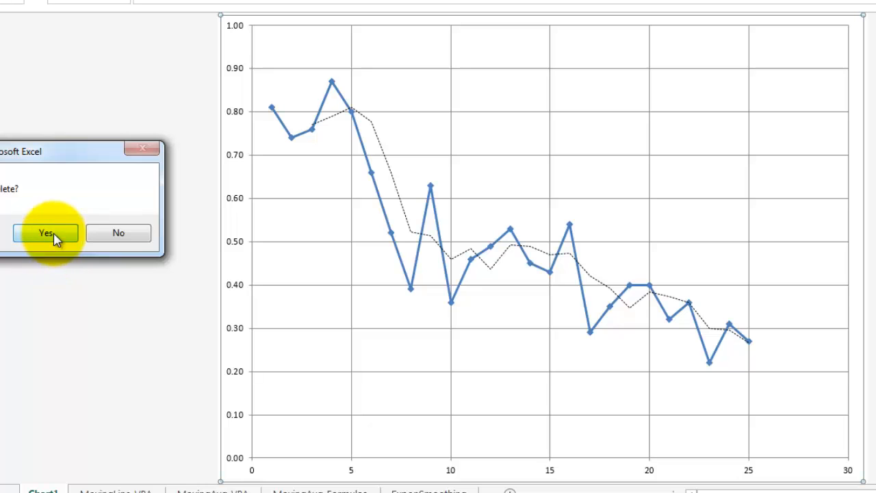
click(46, 232)
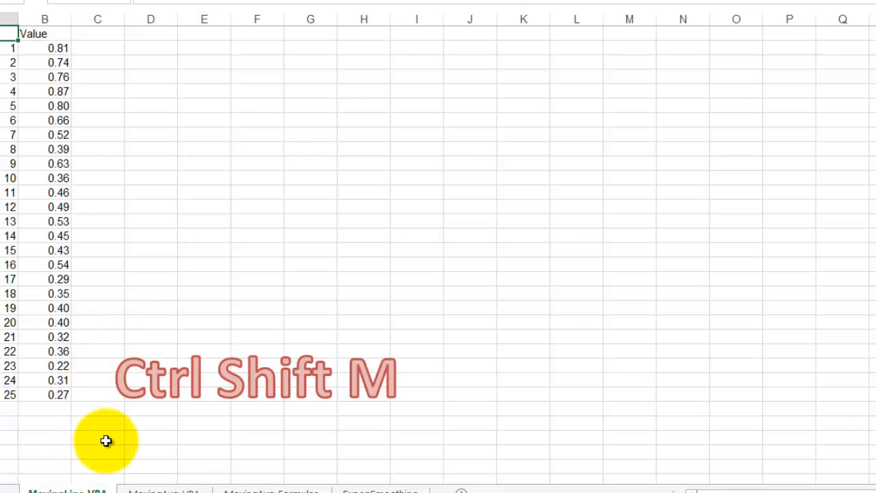
key(ctrl+shift+m)
text(5)
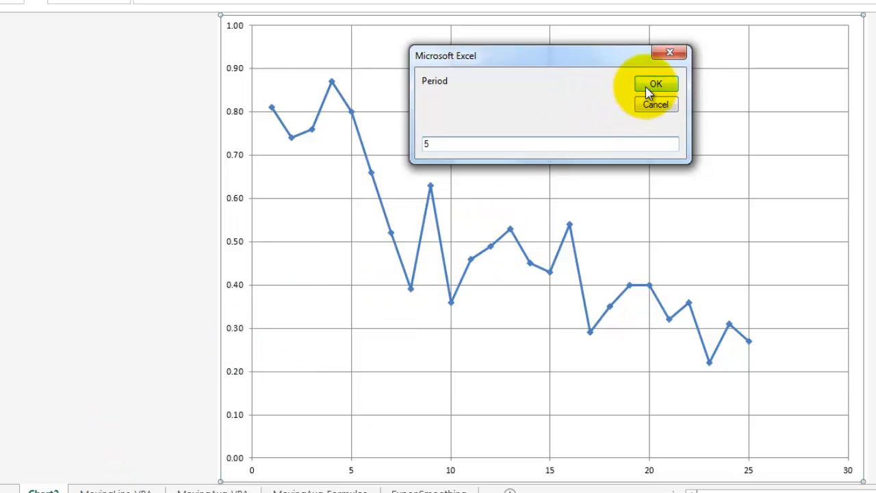
click(654, 83)
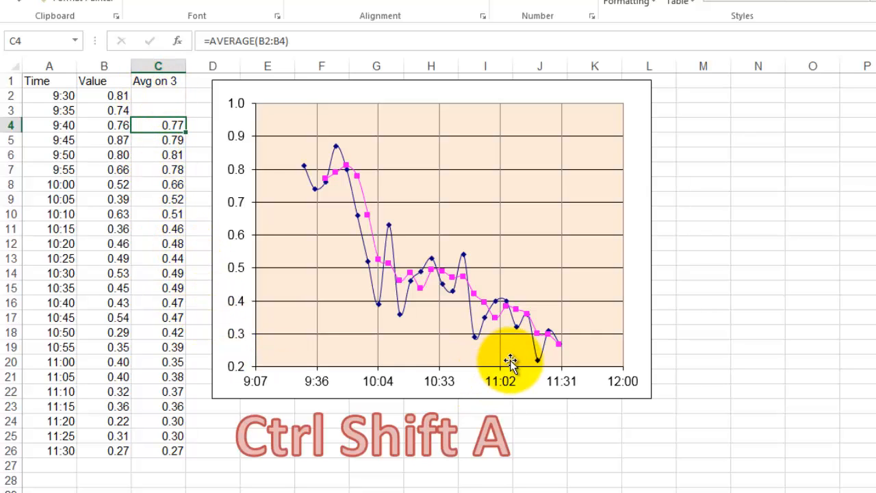
- Run Ctrl+Shift+A to average column C over 2 intervals and inspect C3's formula
key(ctrl+shift+a)
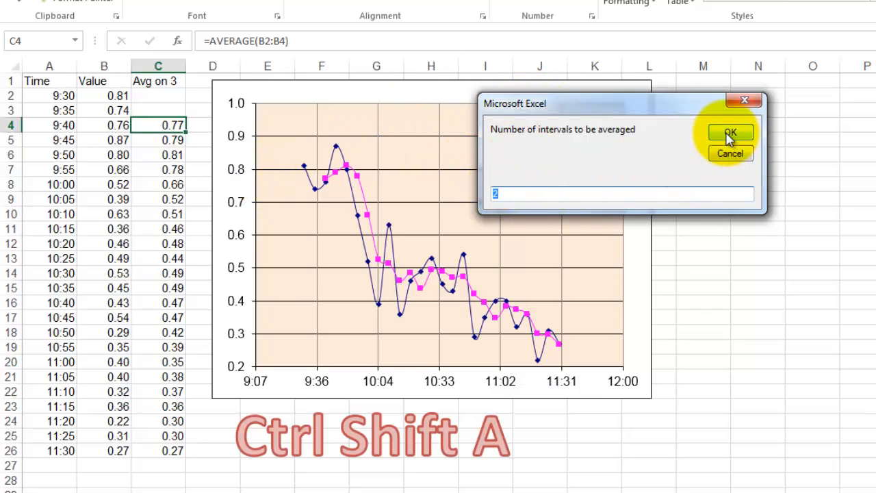
click(730, 131)
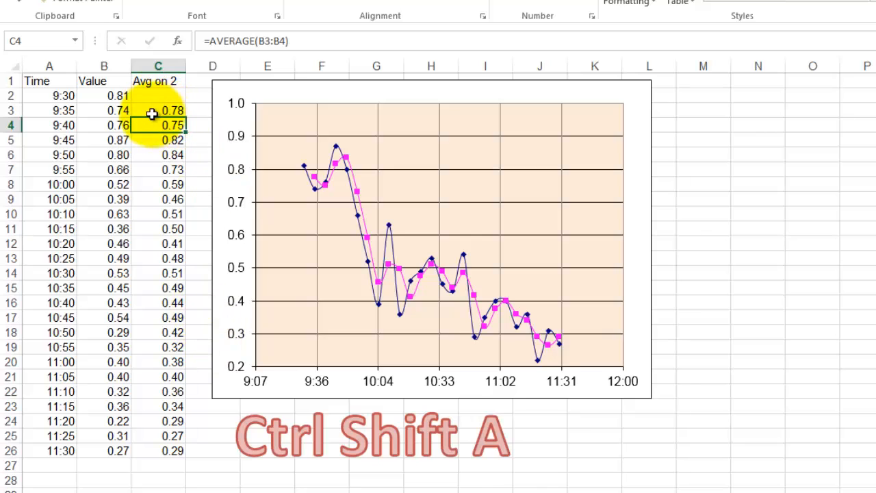
click(158, 110)
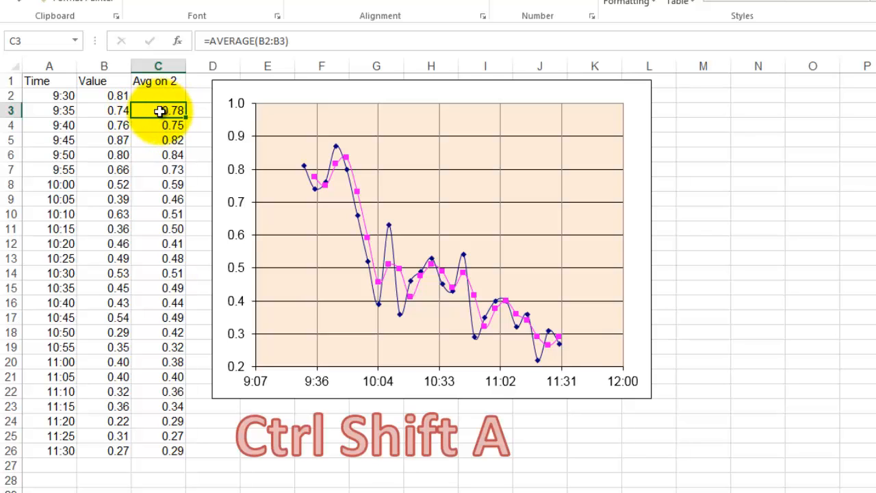
mouse_move(306, 39)
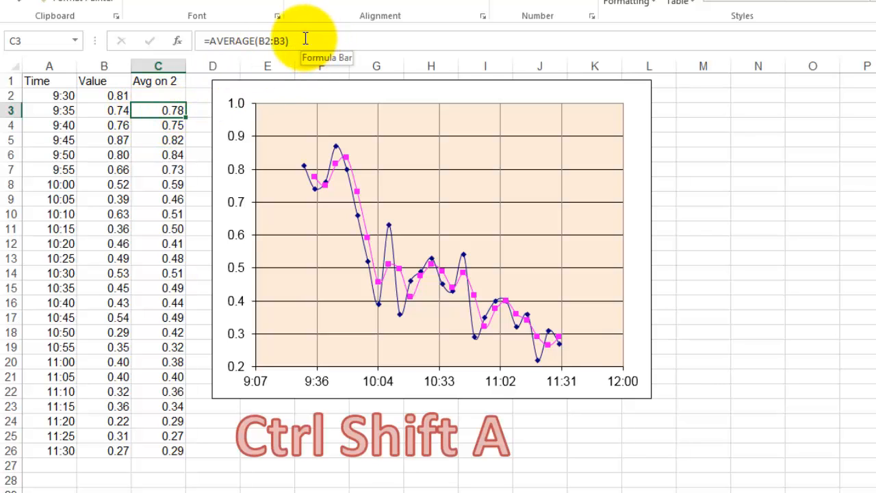
- Rerun the averaging macro from C1 to average the column over 5 intervals
click(158, 81)
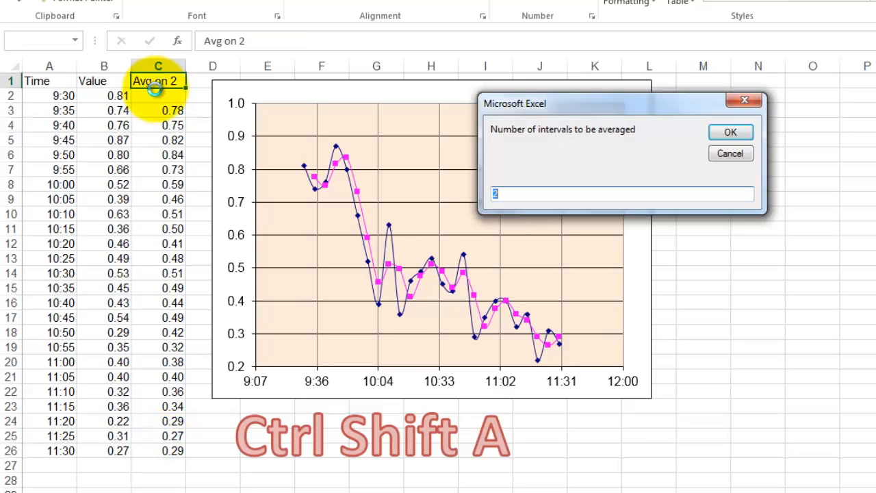
text(5)
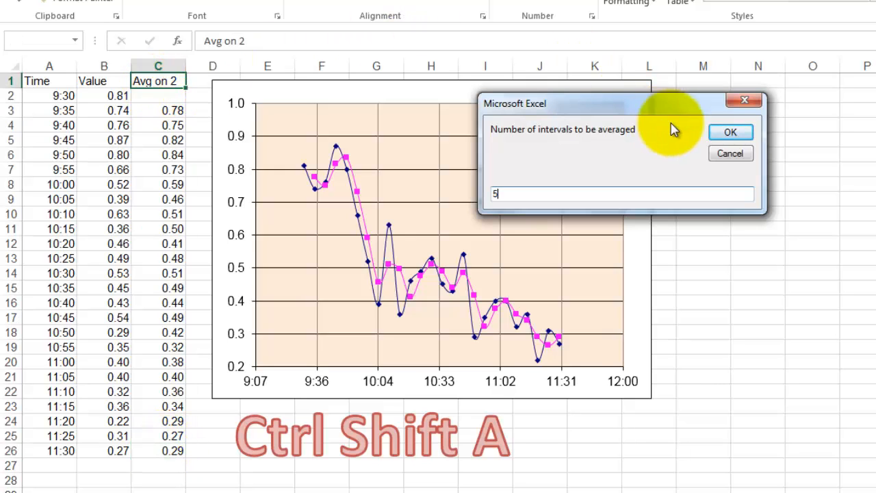
click(729, 131)
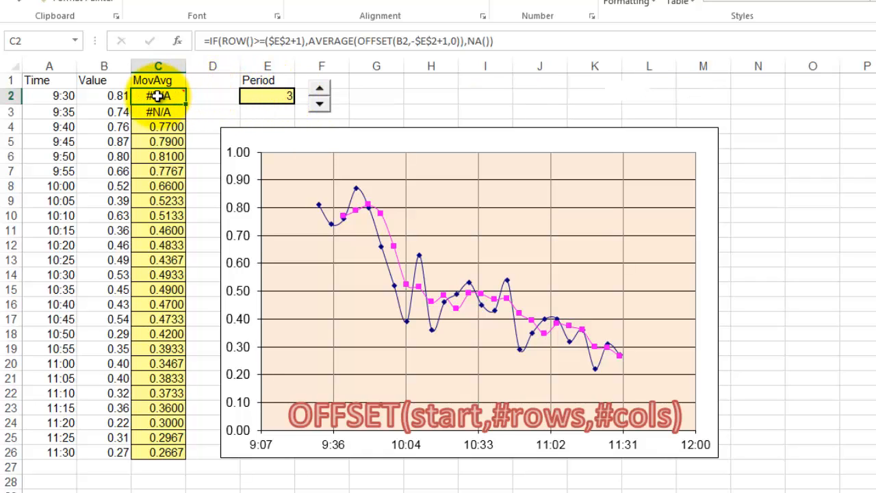
- View C2's OFFSET formula, then raise the Period from 3 to 7 with the spin button
double_click(158, 95)
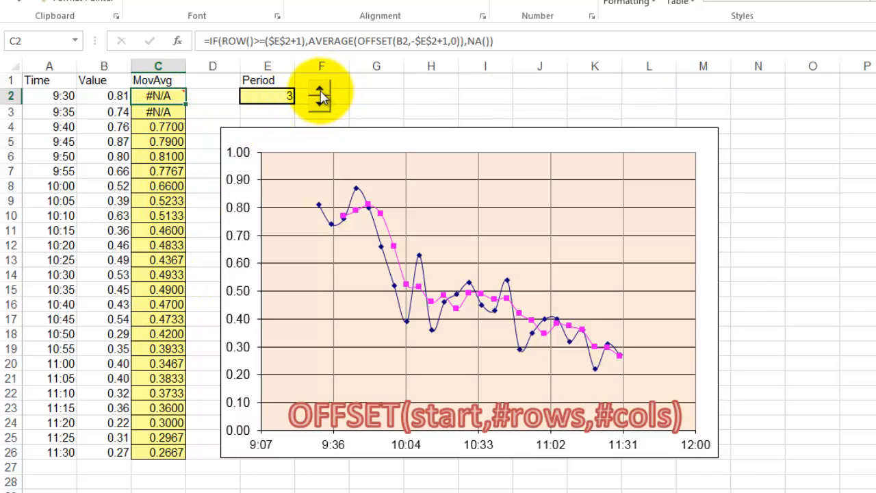
click(321, 91)
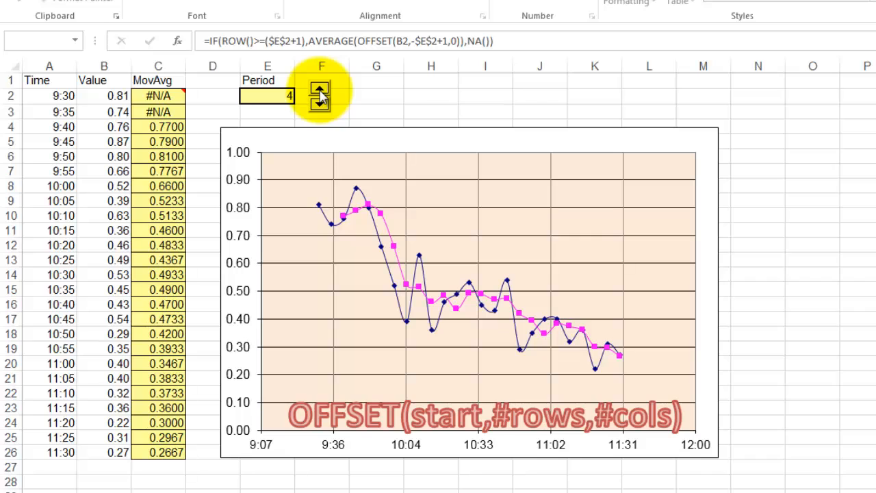
click(318, 89)
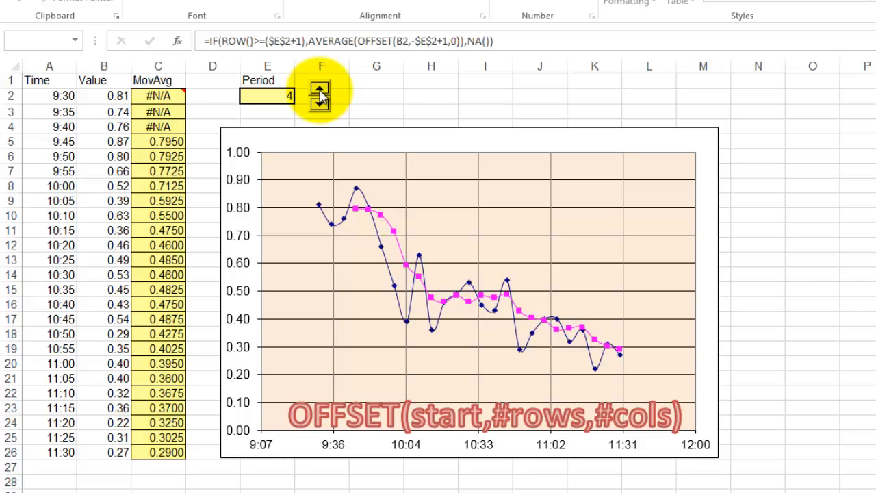
click(319, 91)
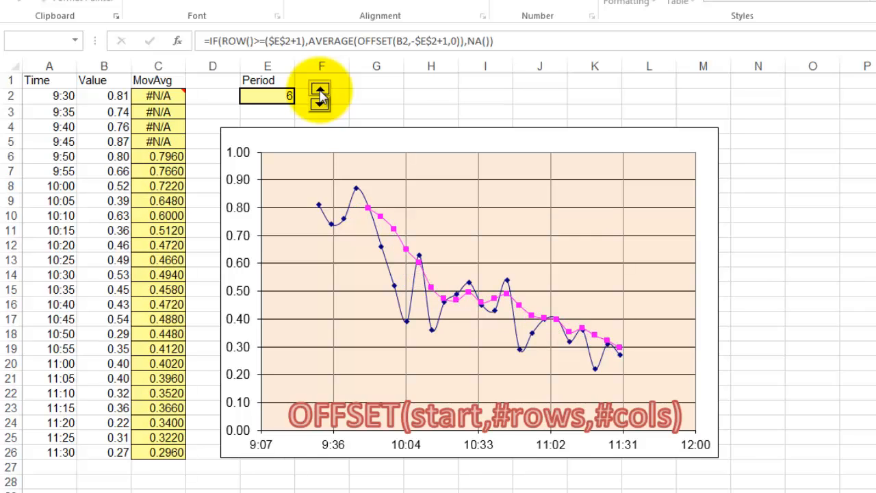
click(319, 104)
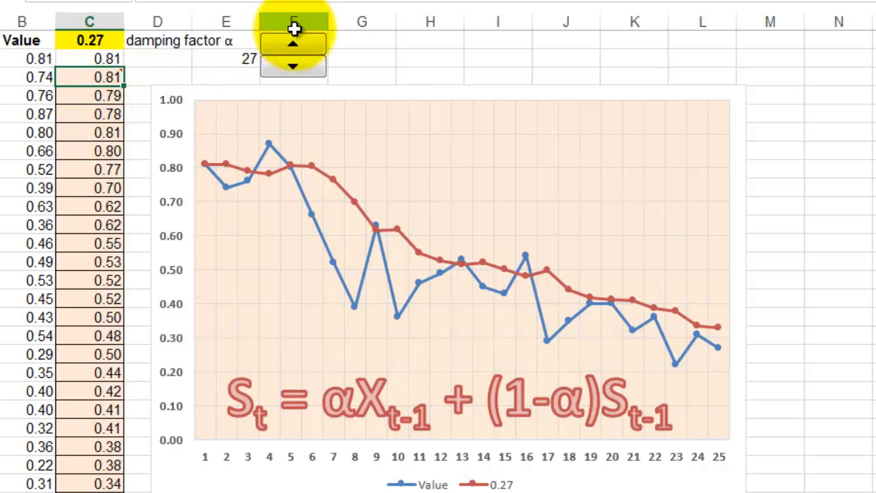
- Raise the exponential smoothing damping factor several increments with the spin button
click(293, 44)
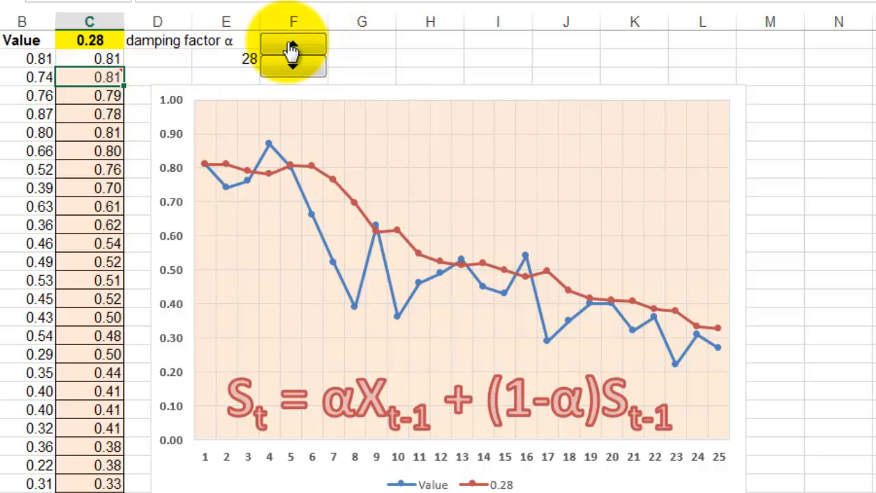
click(293, 49)
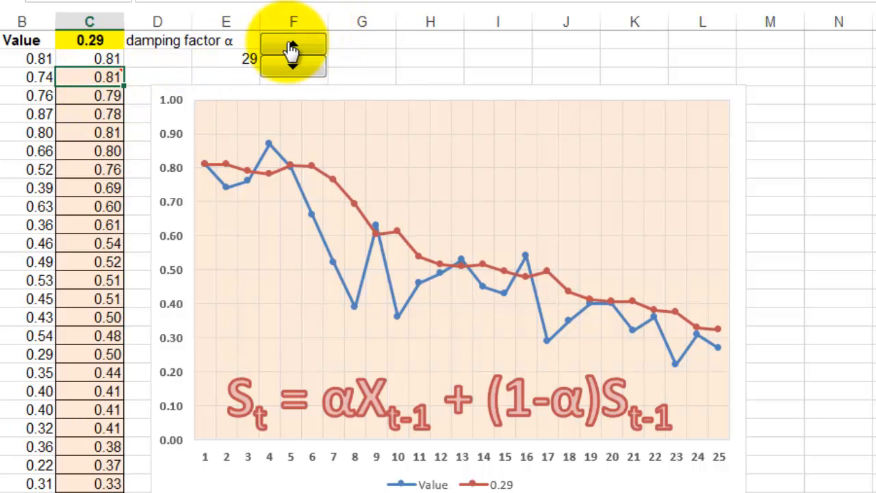
click(293, 47)
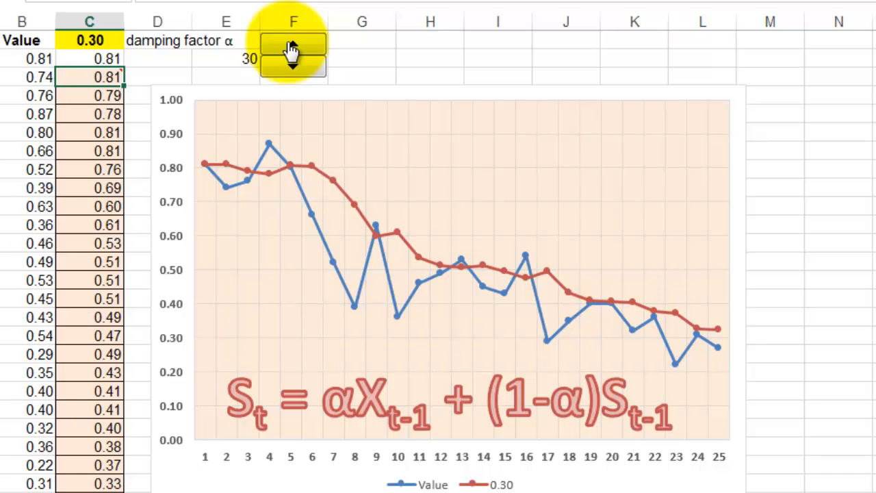
click(293, 49)
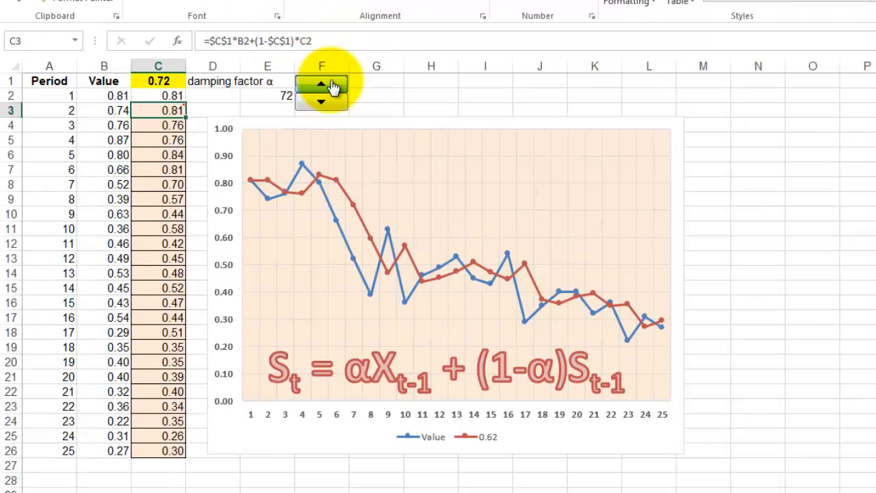
click(320, 88)
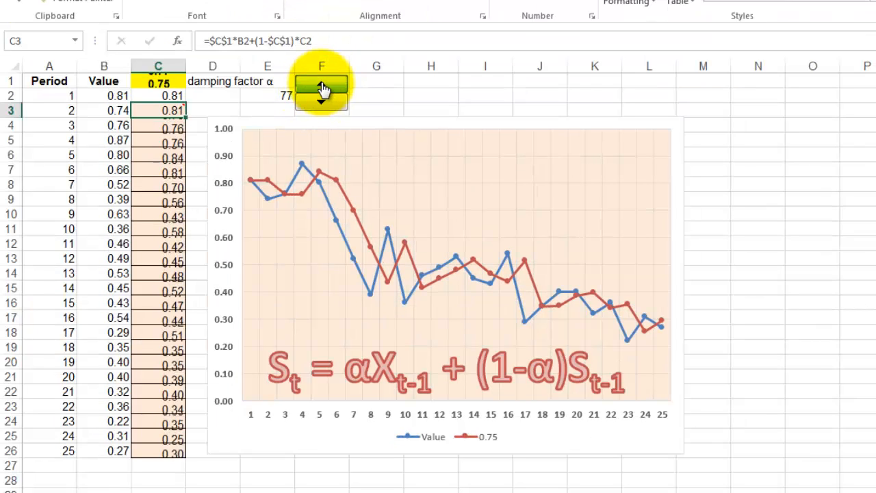
- Lower the damping factor back down to 0.03 so the smoothed line flattens
click(320, 84)
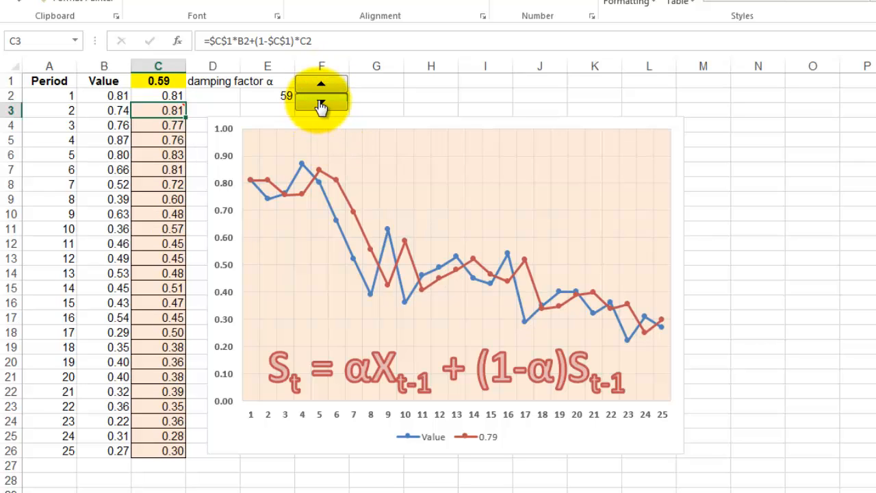
click(320, 107)
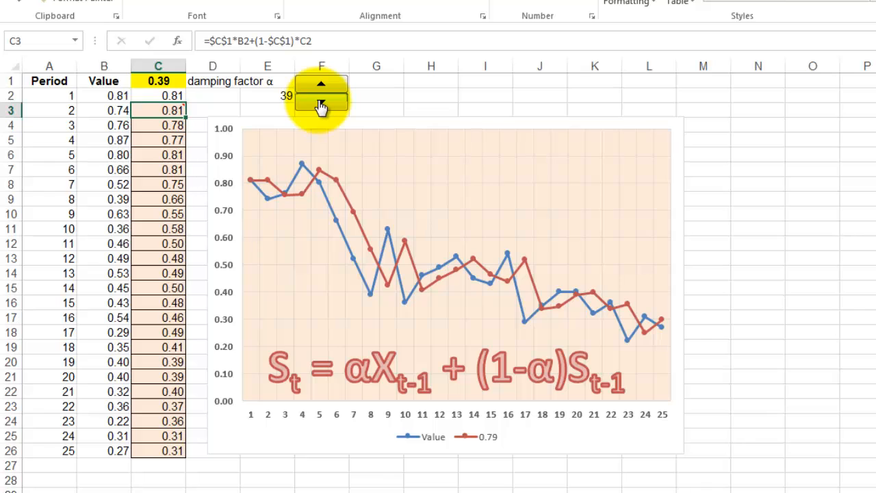
click(320, 104)
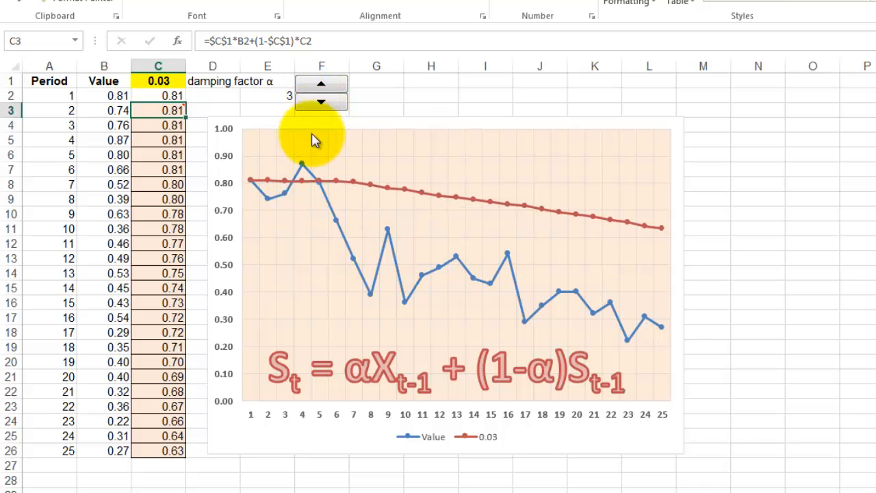
mouse_move(383, 181)
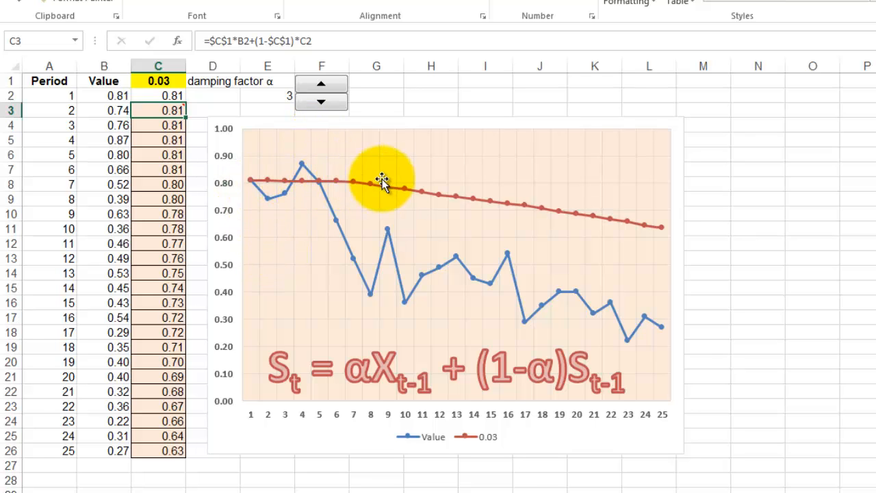